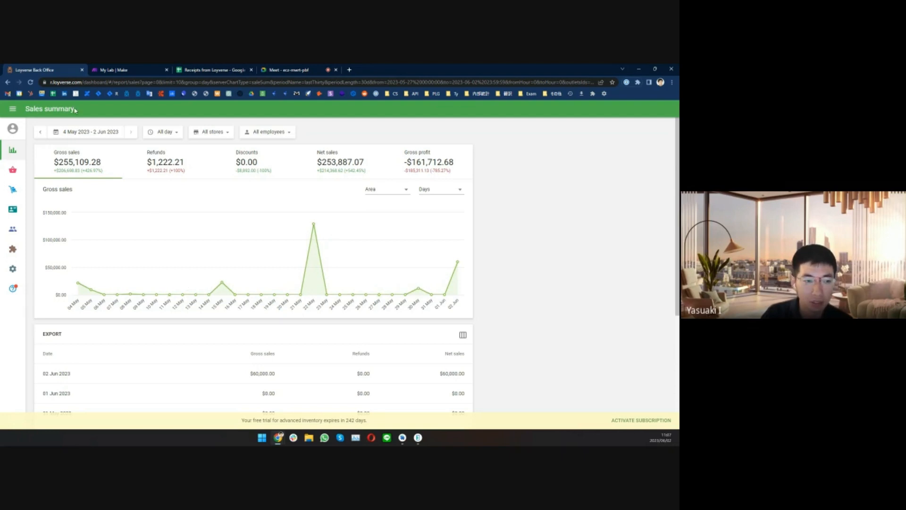
Glance at the Receipts from Loyverse spreadsheet and Loyverse Back Office, then return to the Make dashboard
click(122, 69)
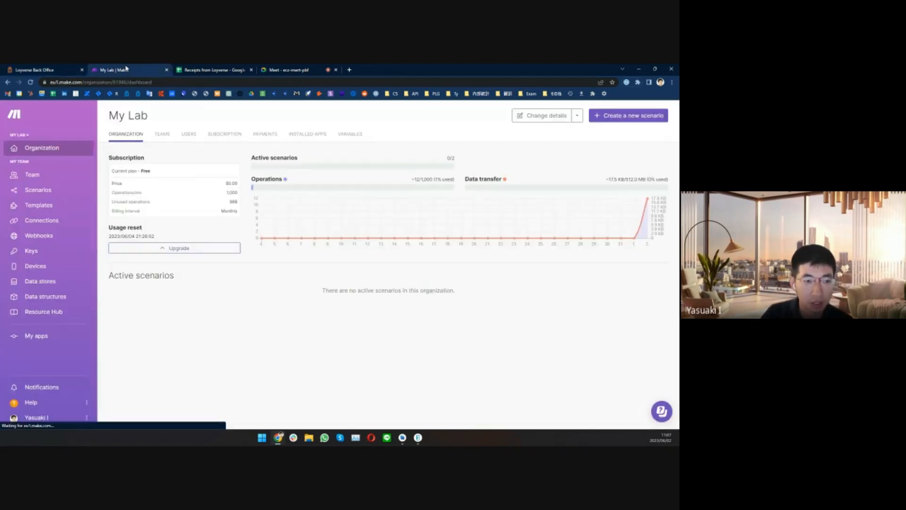
mouse_move(174, 107)
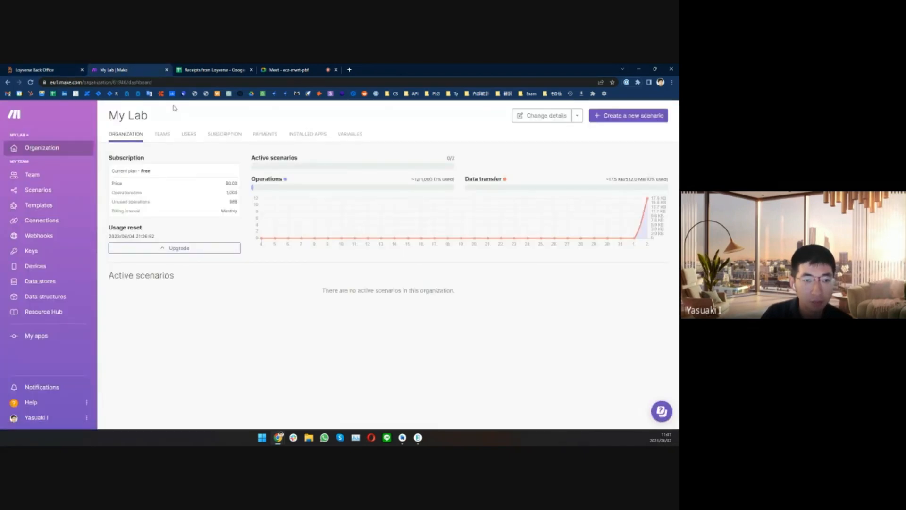
click(215, 69)
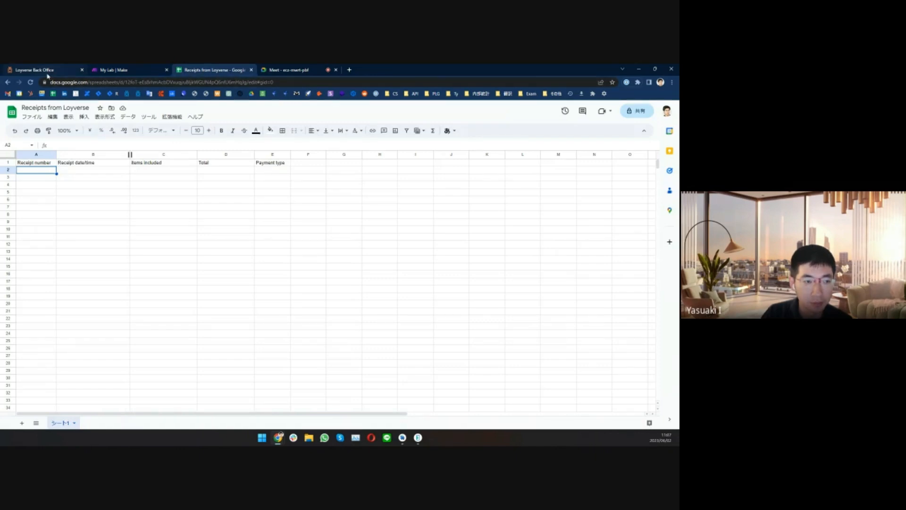
click(40, 68)
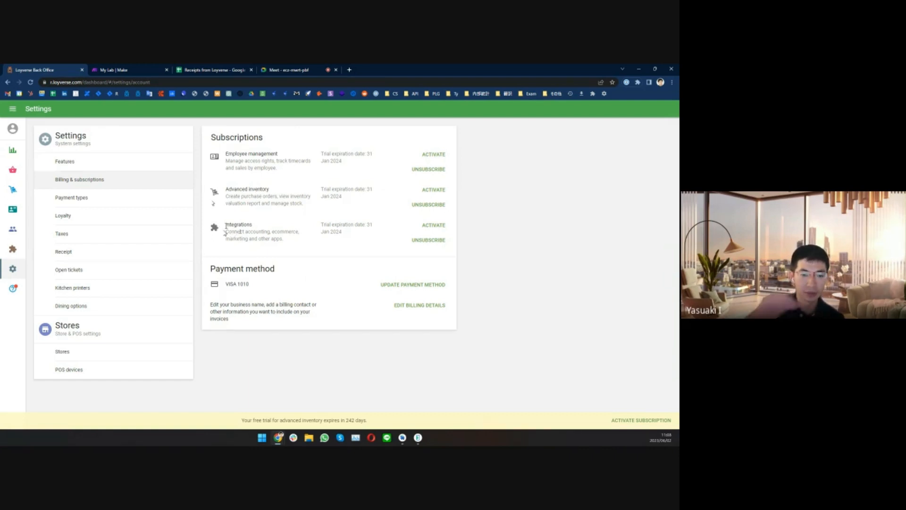
mouse_move(199, 303)
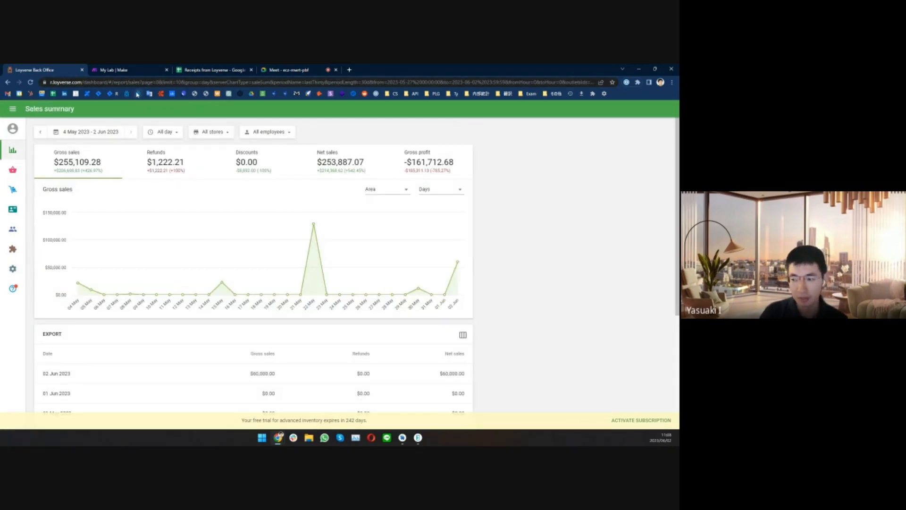
mouse_move(139, 172)
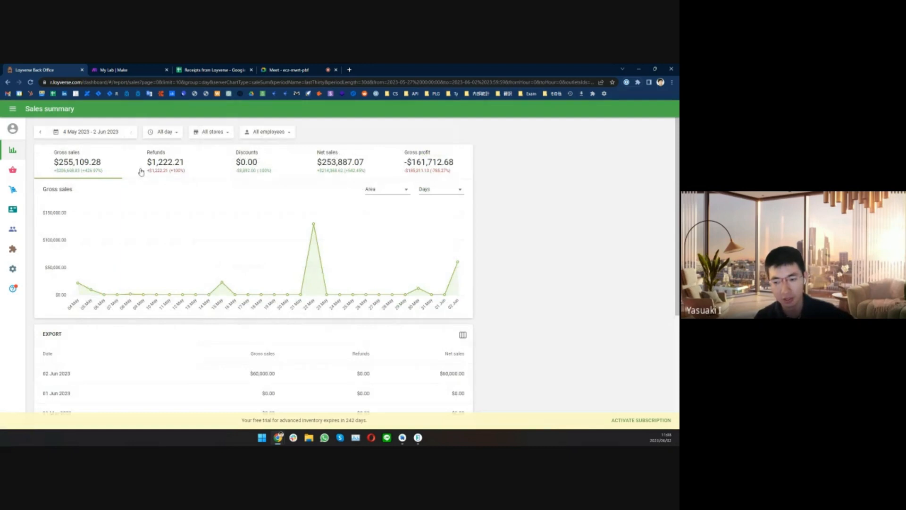
mouse_move(133, 144)
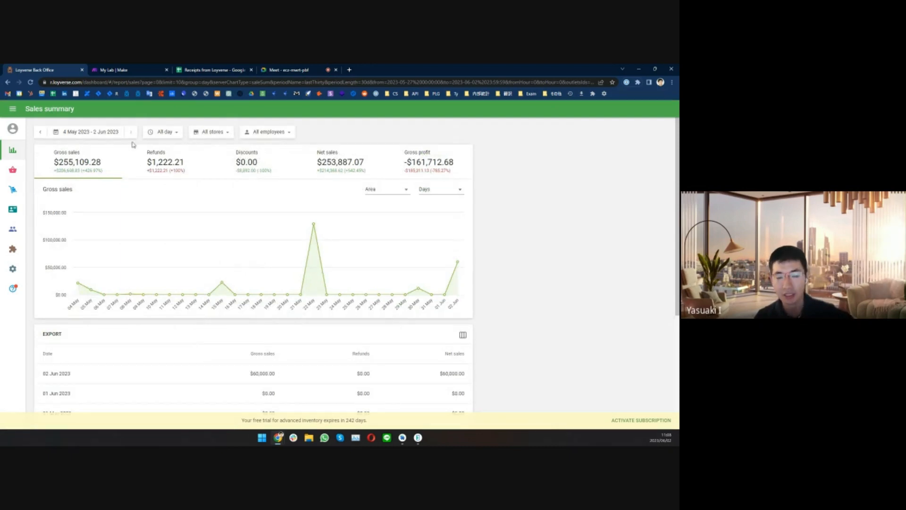
mouse_move(129, 149)
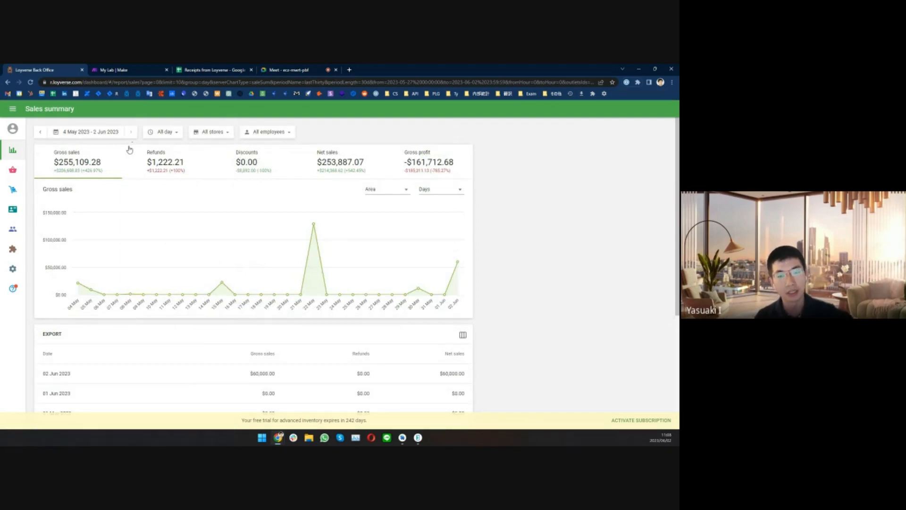
mouse_move(143, 295)
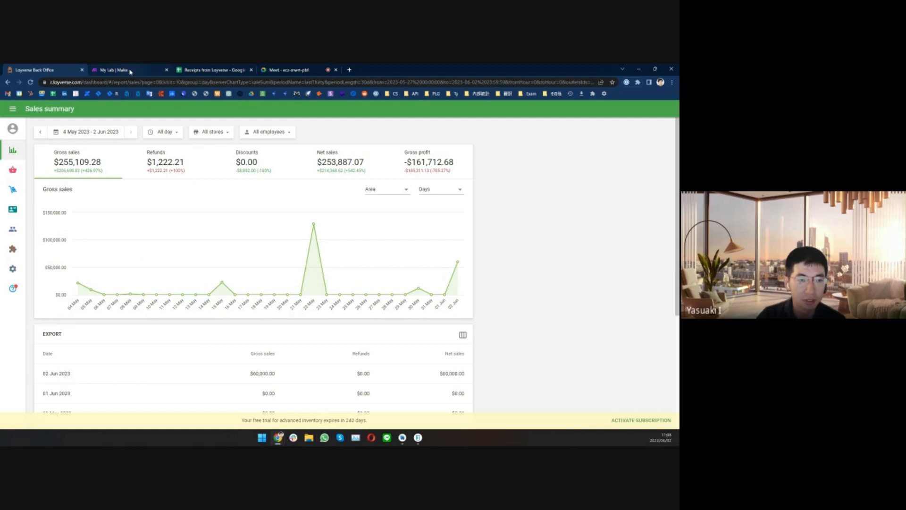
click(130, 69)
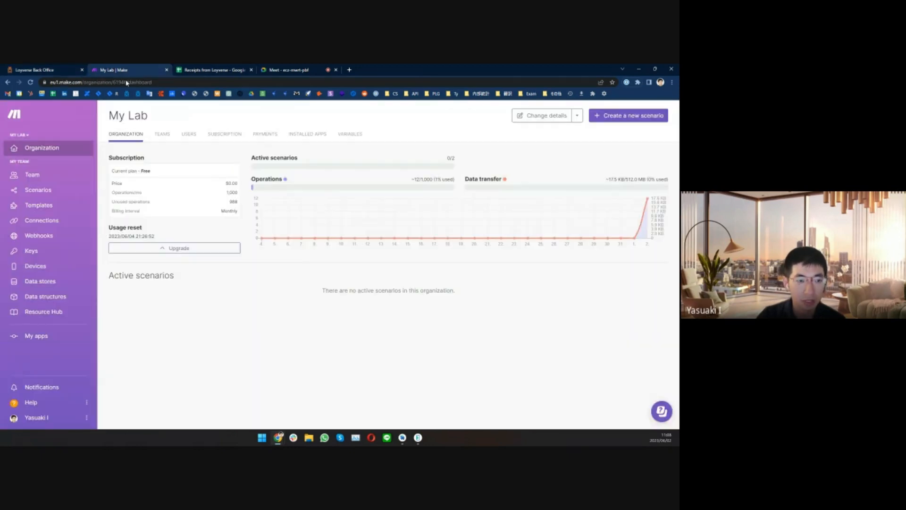
mouse_move(527, 238)
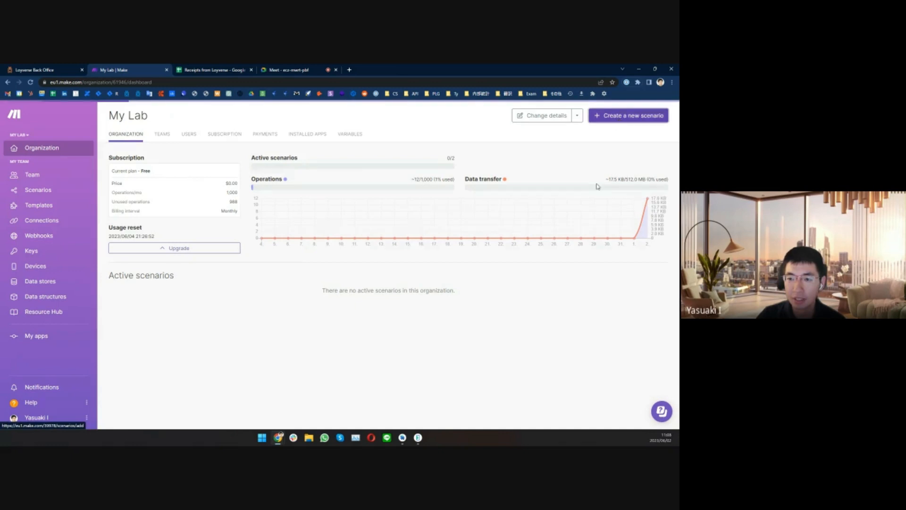
Create a new scenario and browse the Loyverse module list down to the receipt triggers
click(629, 115)
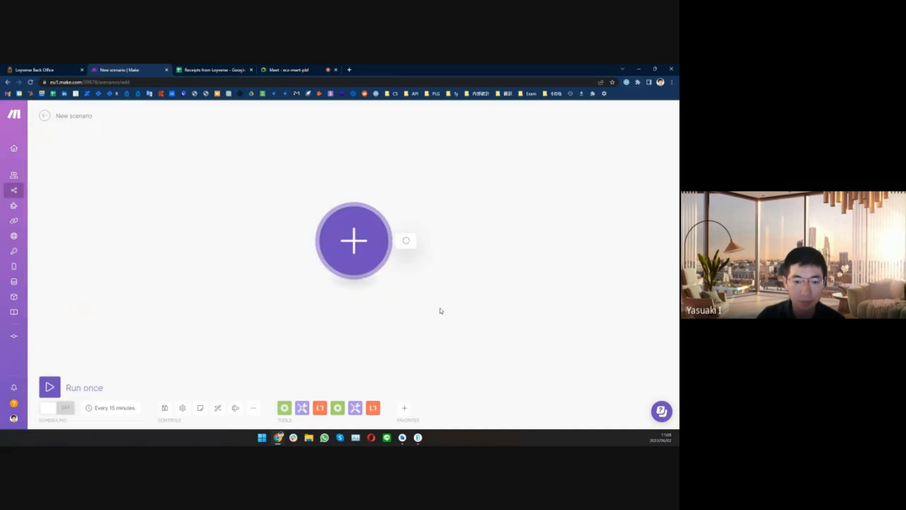
click(353, 240)
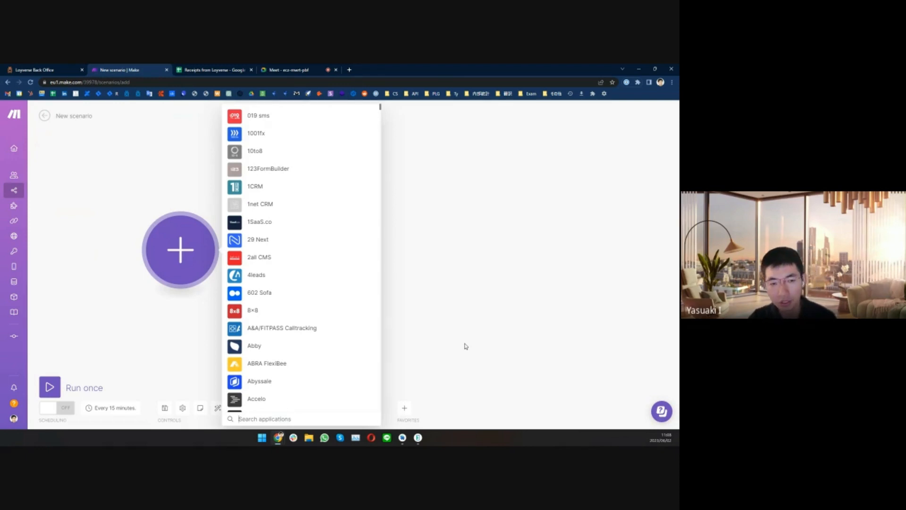
mouse_move(243, 386)
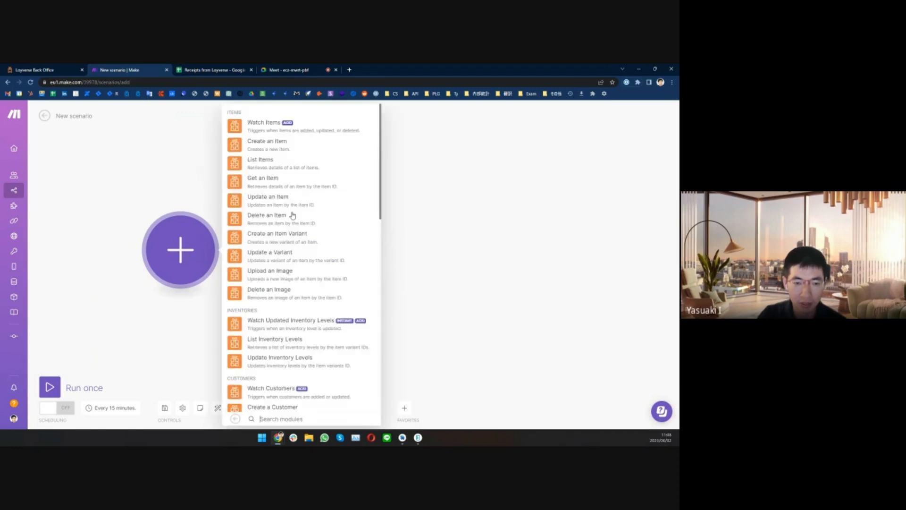
scroll(down, 3)
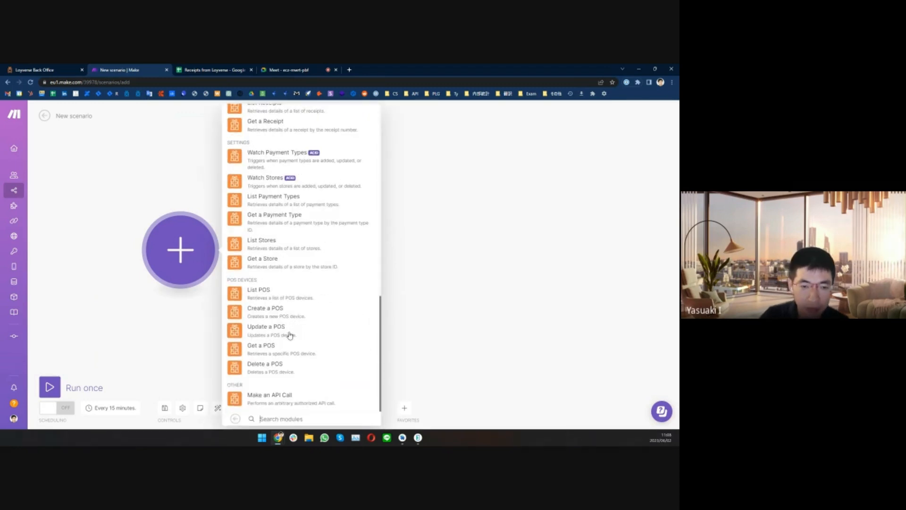
scroll(up, 3)
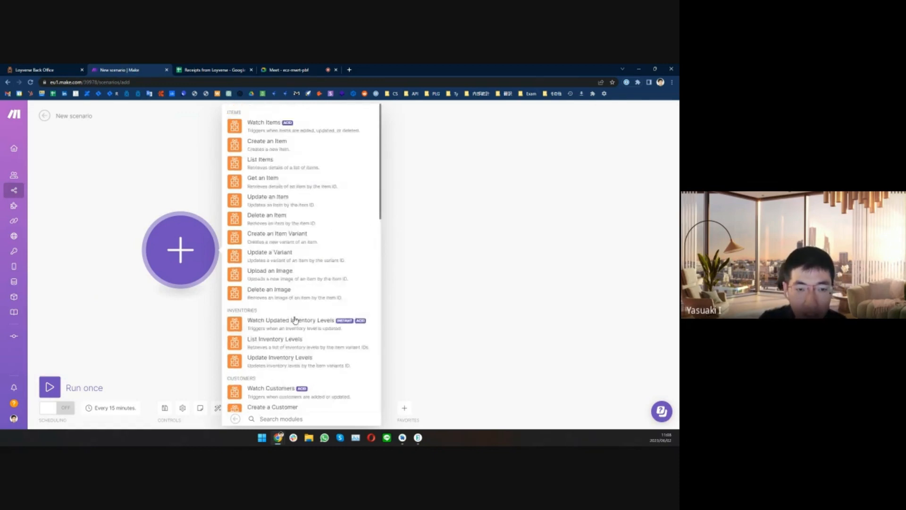
mouse_move(310, 305)
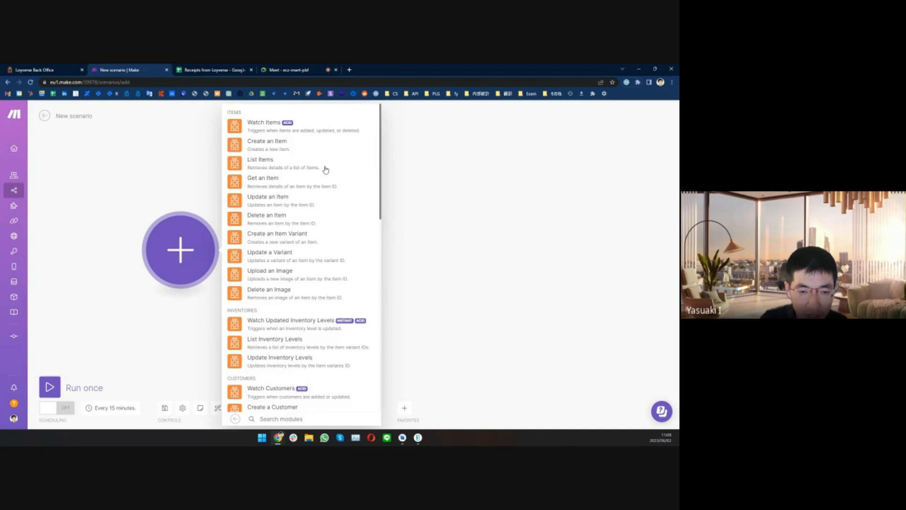
scroll(down, 3)
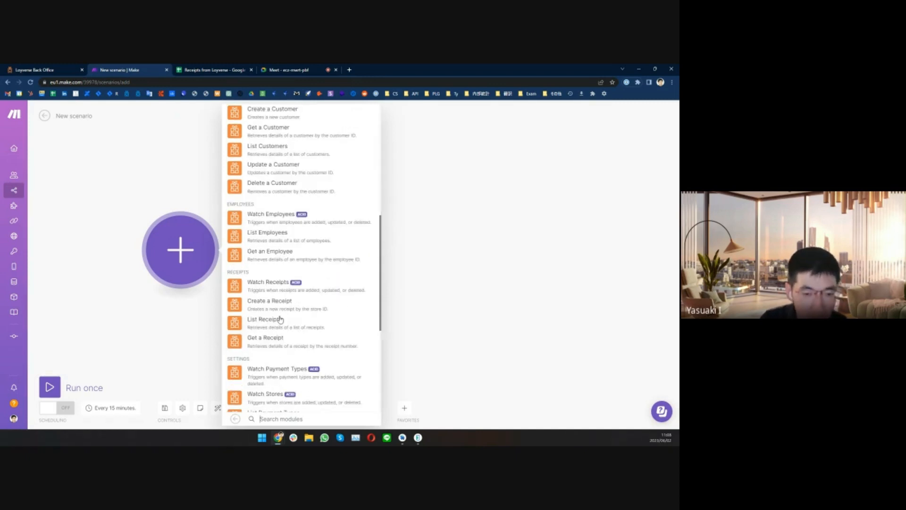
scroll(down, 3)
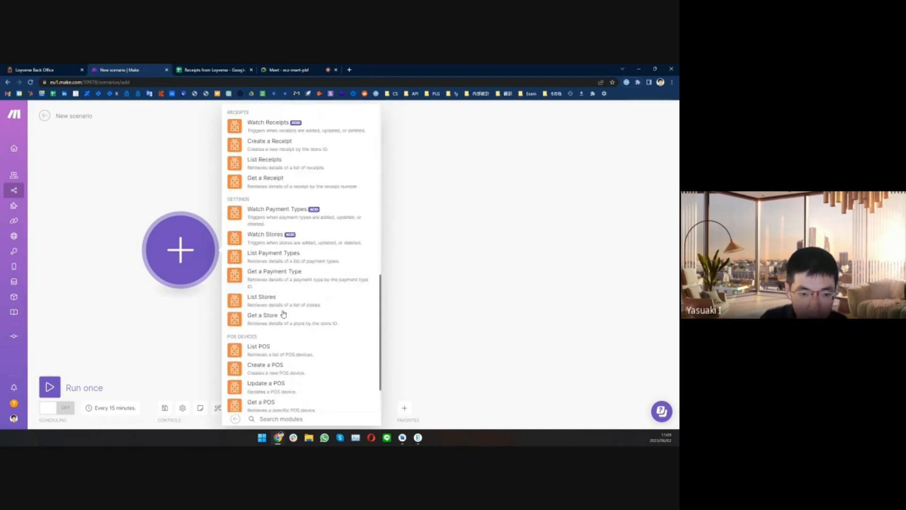
scroll(down, 3)
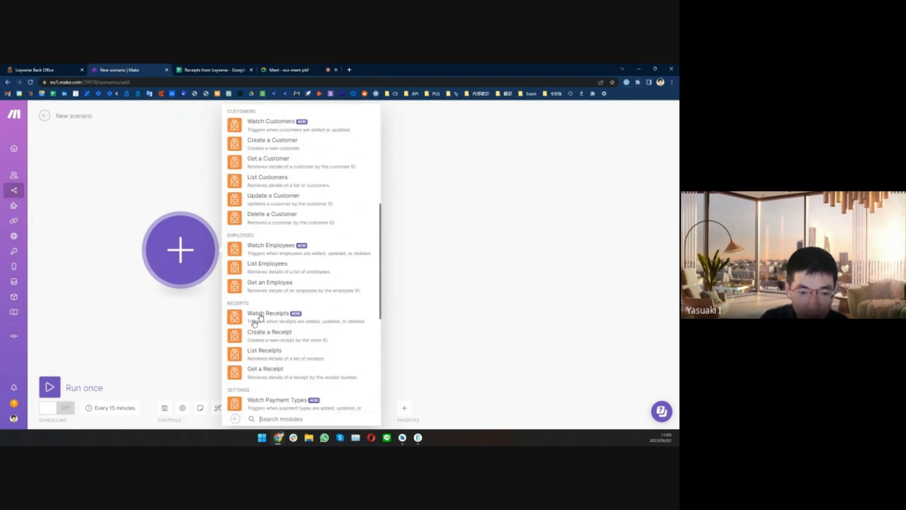
mouse_move(269, 318)
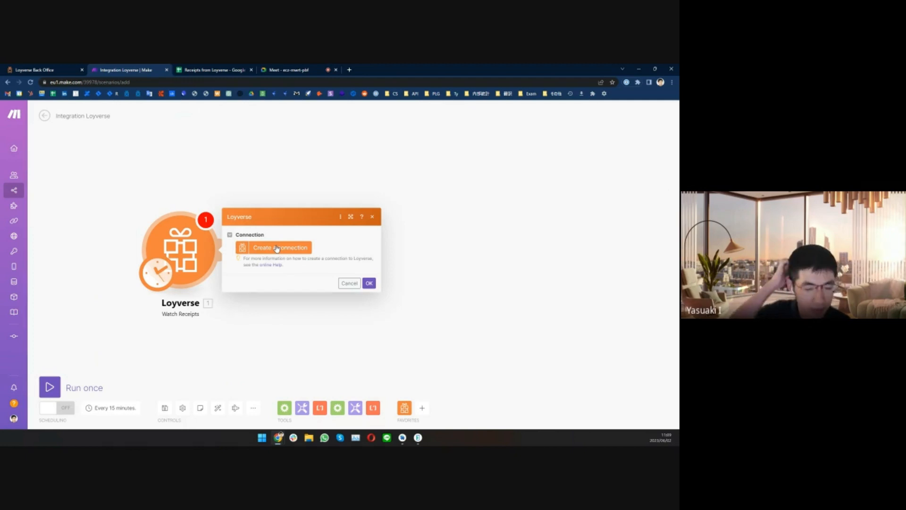
Create a Loyverse OAuth2 connection and allow Make to read employee, receipt and store data
click(281, 248)
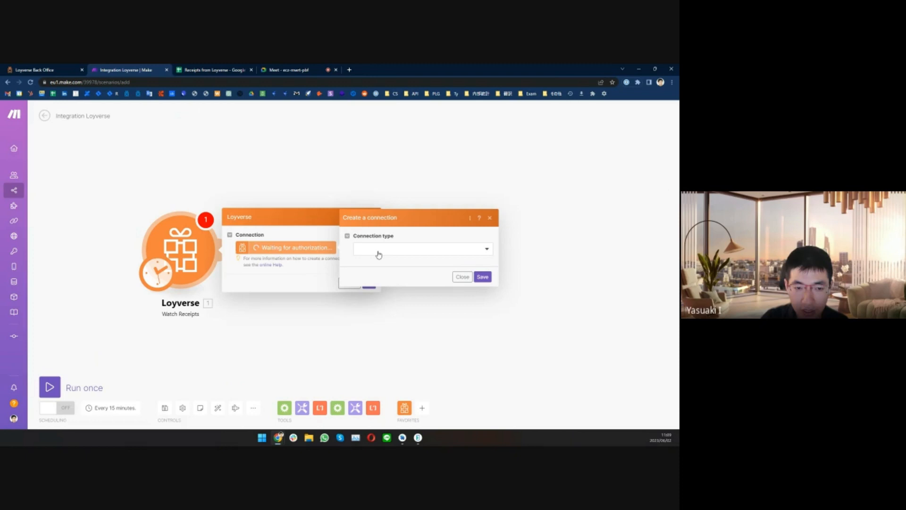
mouse_move(390, 253)
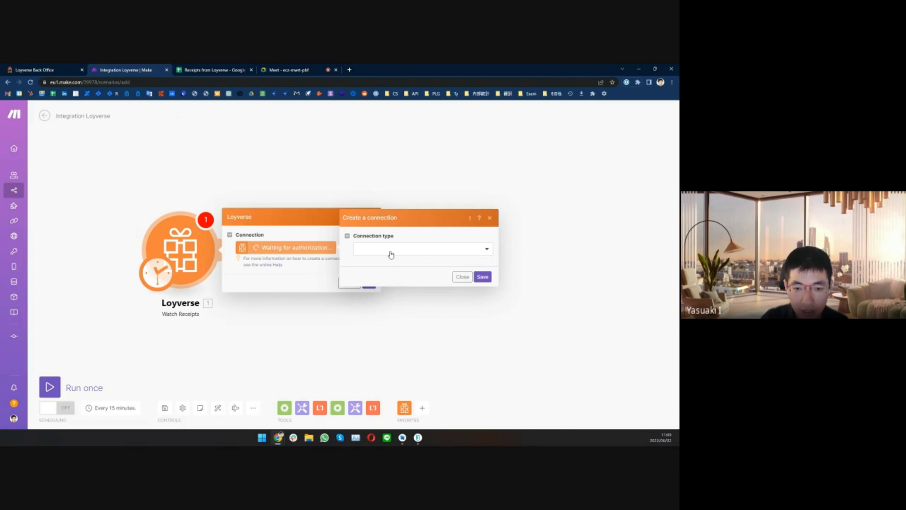
click(422, 248)
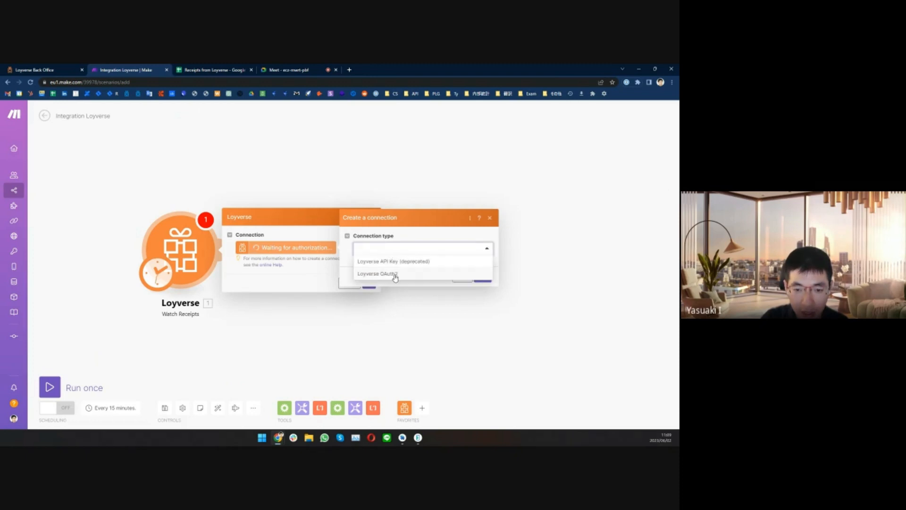
click(377, 273)
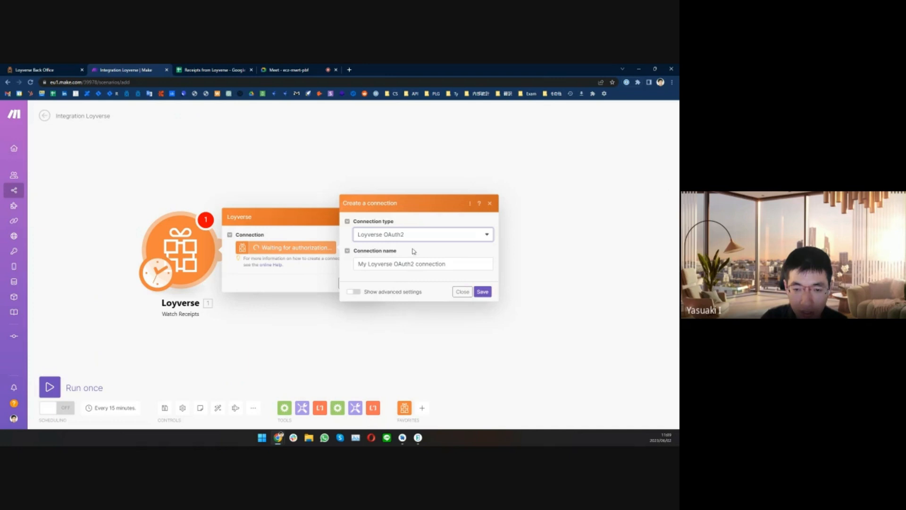
click(482, 292)
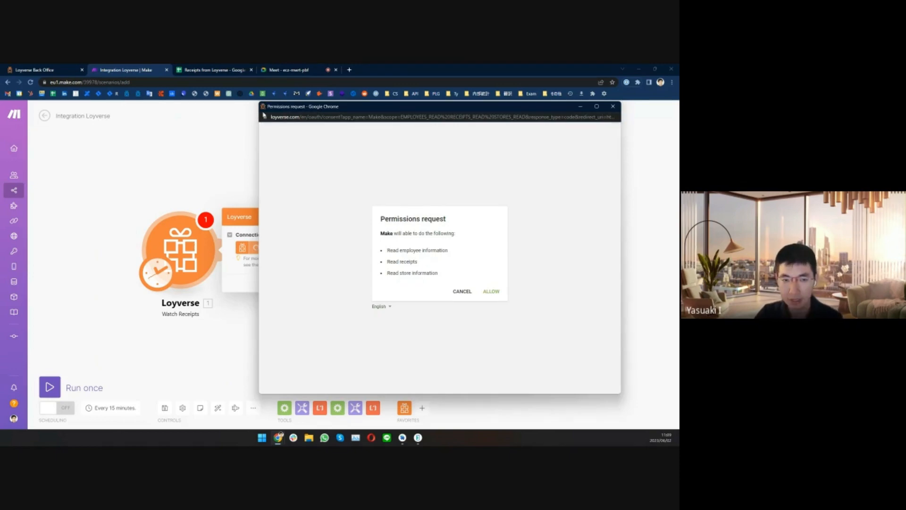
mouse_move(516, 225)
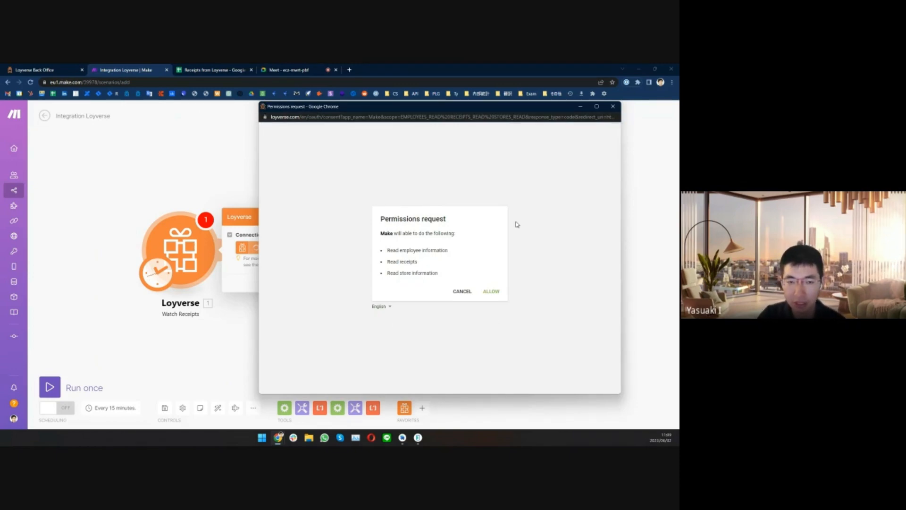
mouse_move(413, 332)
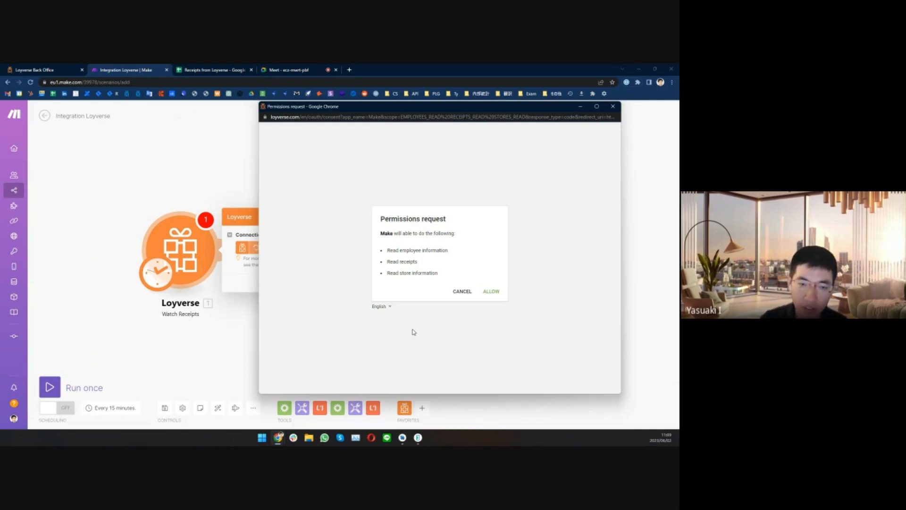
click(491, 291)
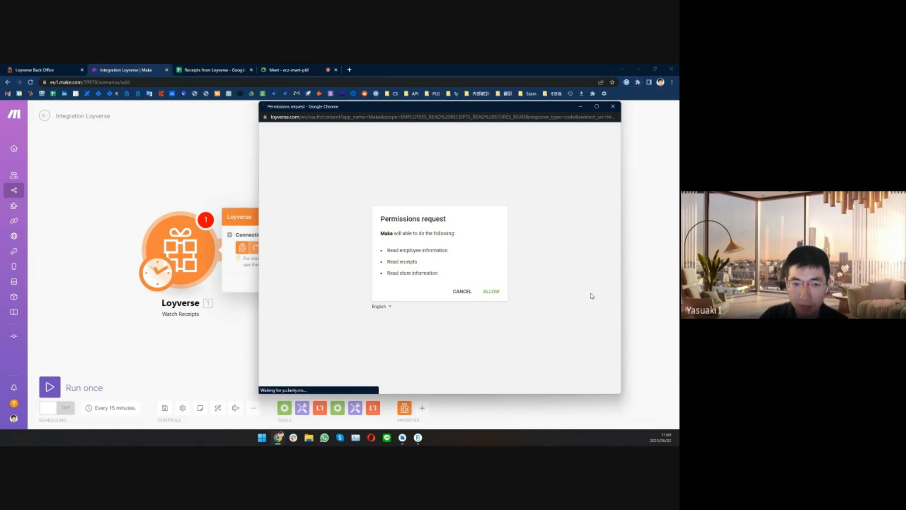
click(491, 291)
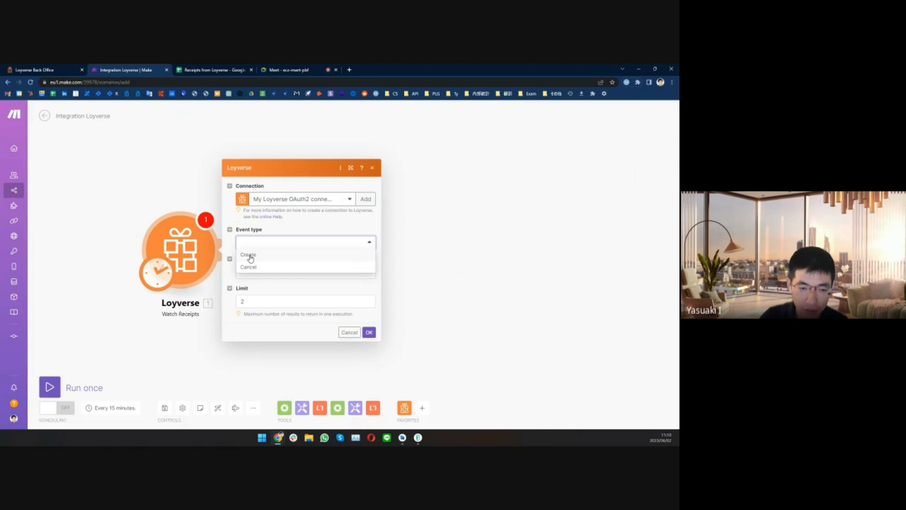
Set the trigger to event type Create, store LPOS HQ, processing receipts from now on
click(249, 254)
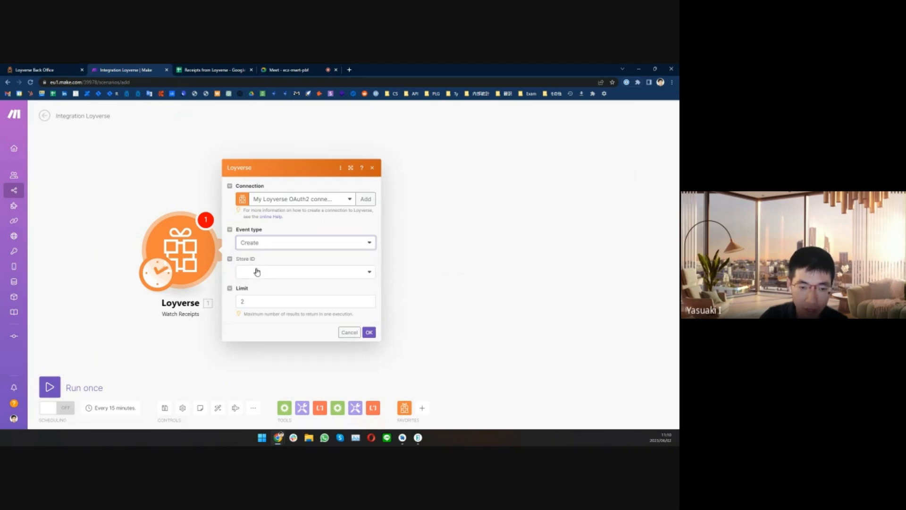
click(305, 272)
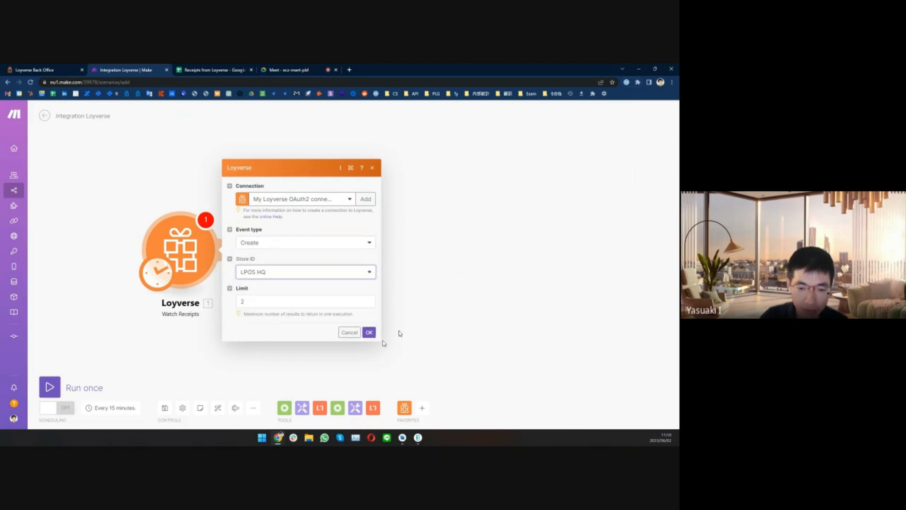
click(369, 331)
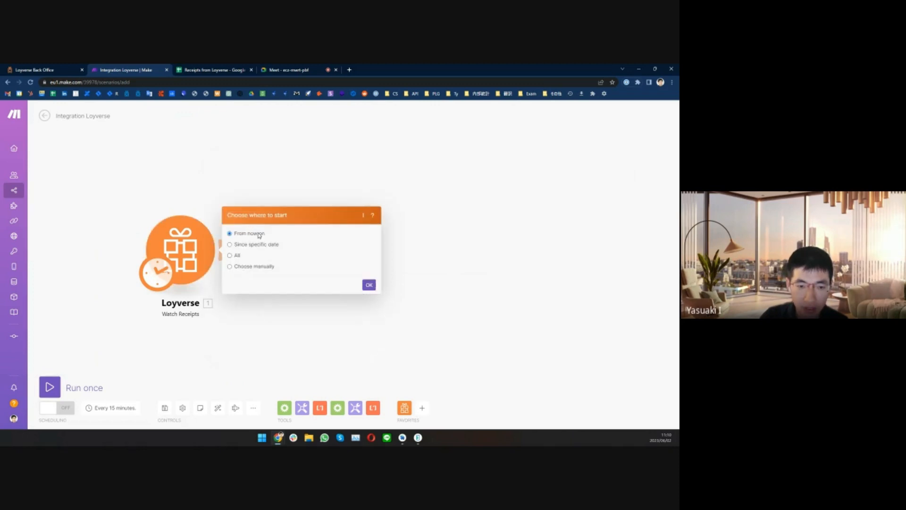
click(369, 284)
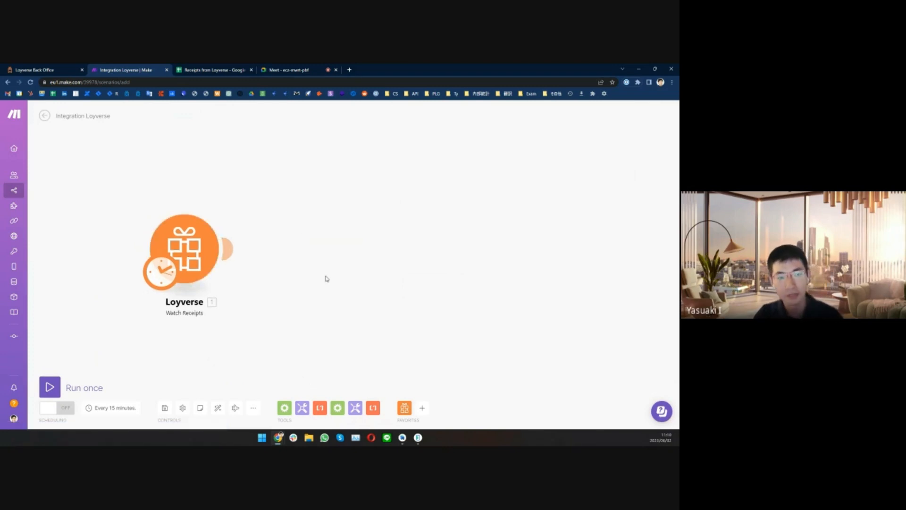
mouse_move(277, 267)
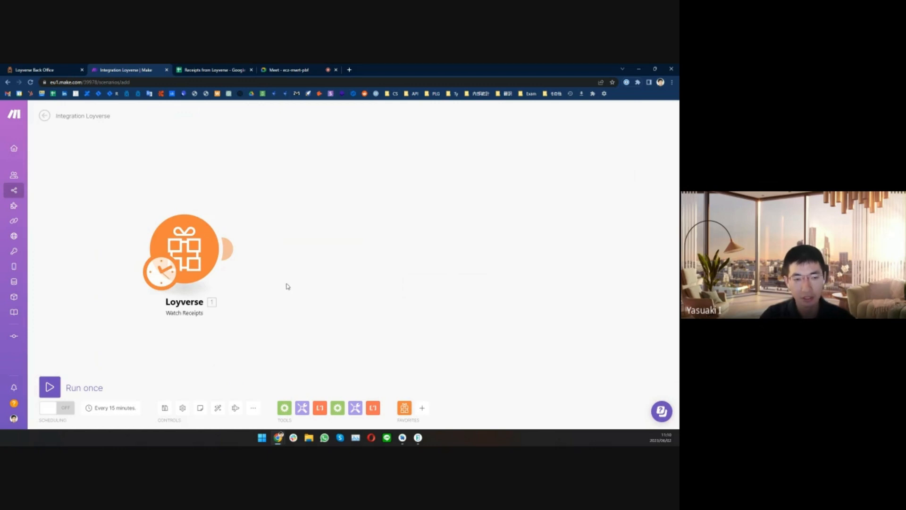
mouse_move(285, 333)
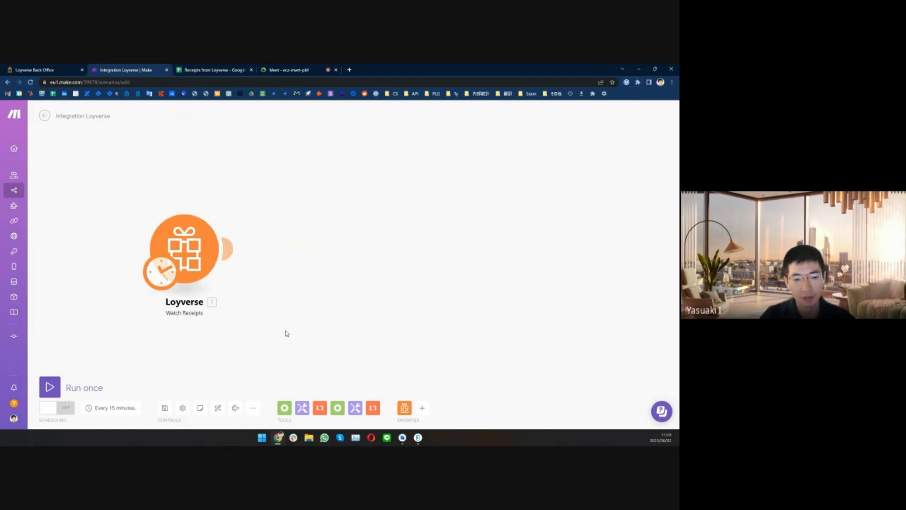
mouse_move(257, 300)
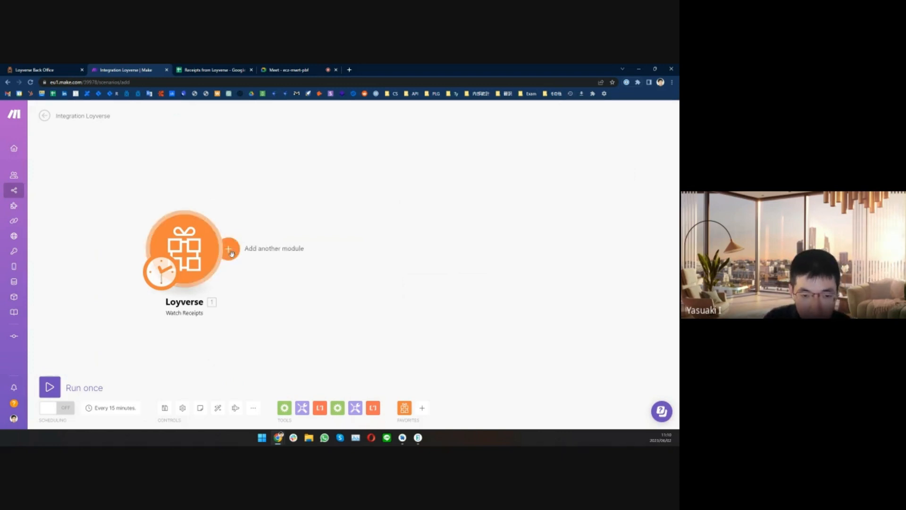
Add a Google Sheets Add a Row module after the Loyverse trigger via the 'google sheet' search
click(228, 249)
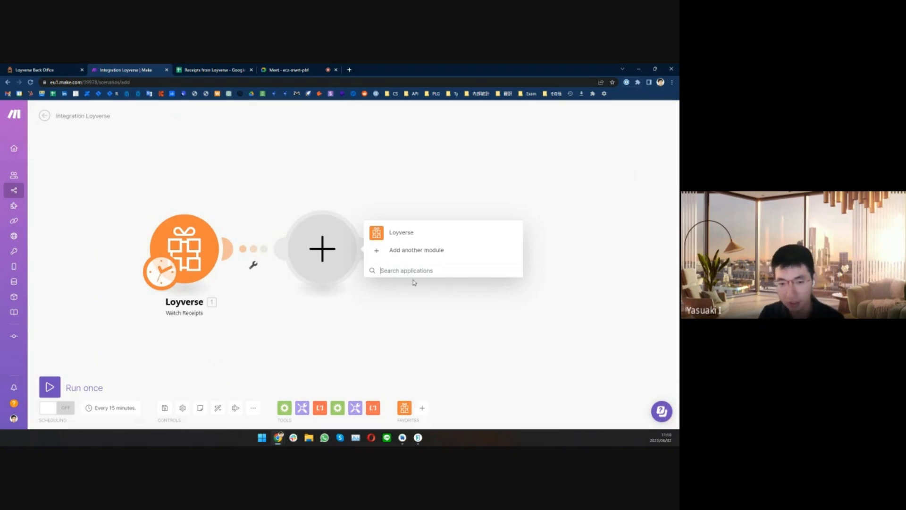
text(google sheets)
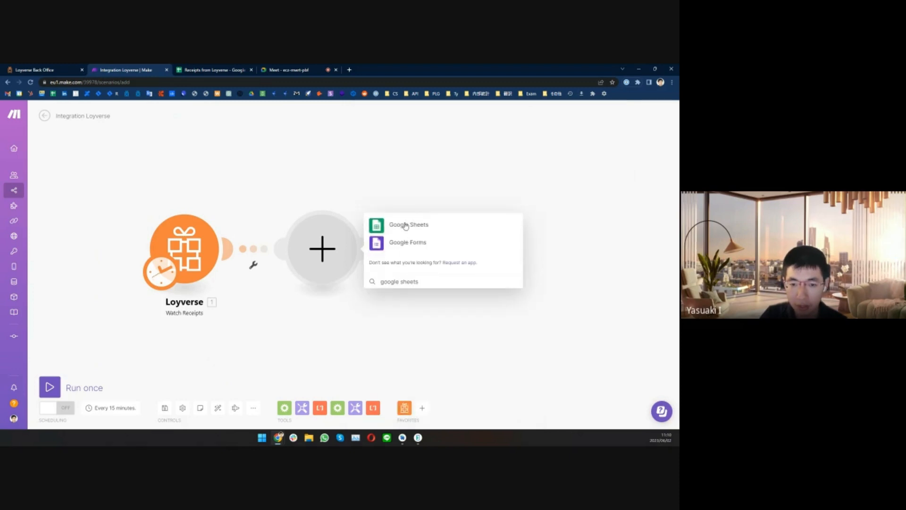
click(408, 224)
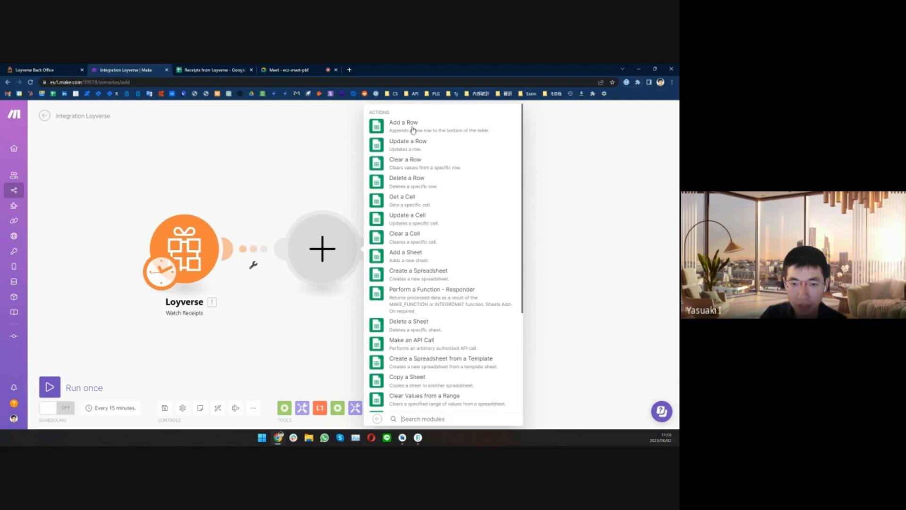
click(403, 122)
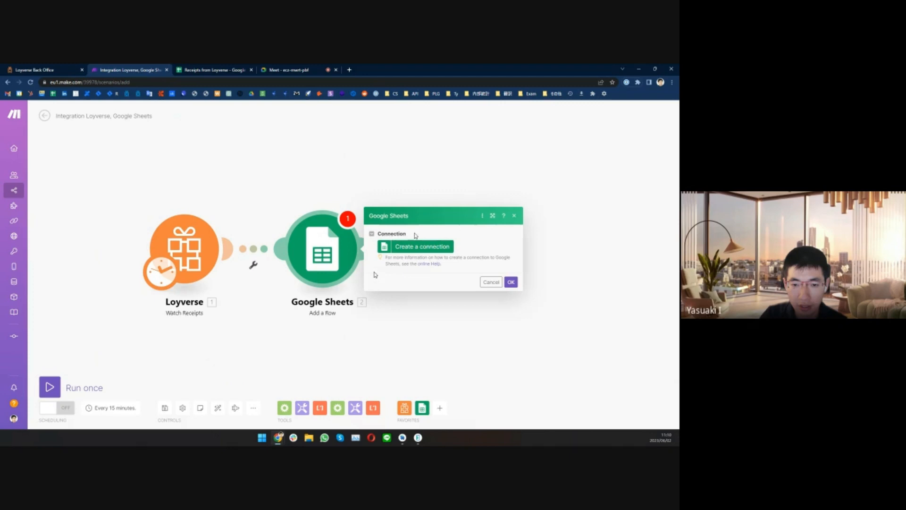
Create a Google connection by signing in and allowing Make access to the account
click(421, 245)
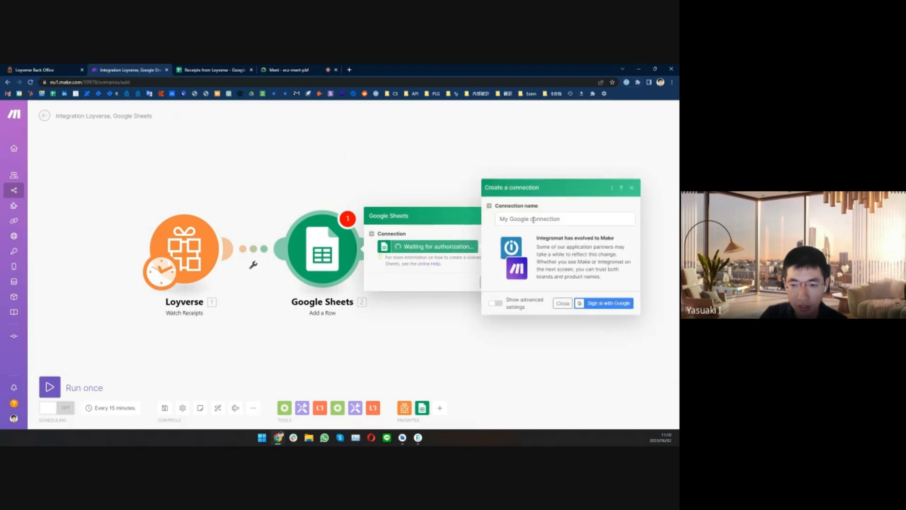
click(604, 303)
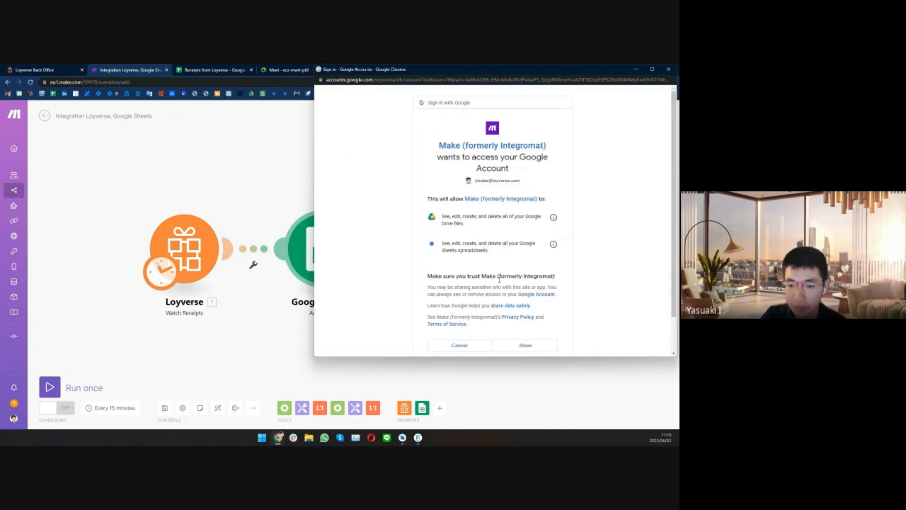
click(524, 345)
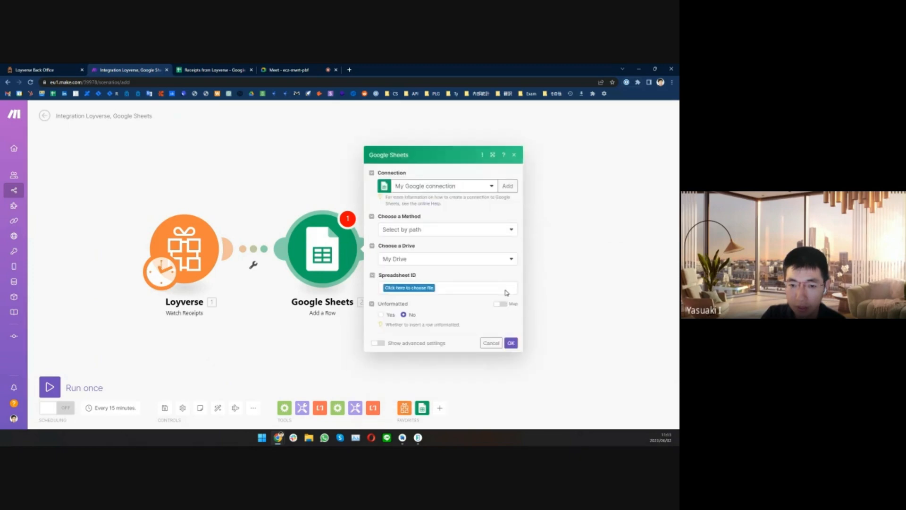
mouse_move(473, 237)
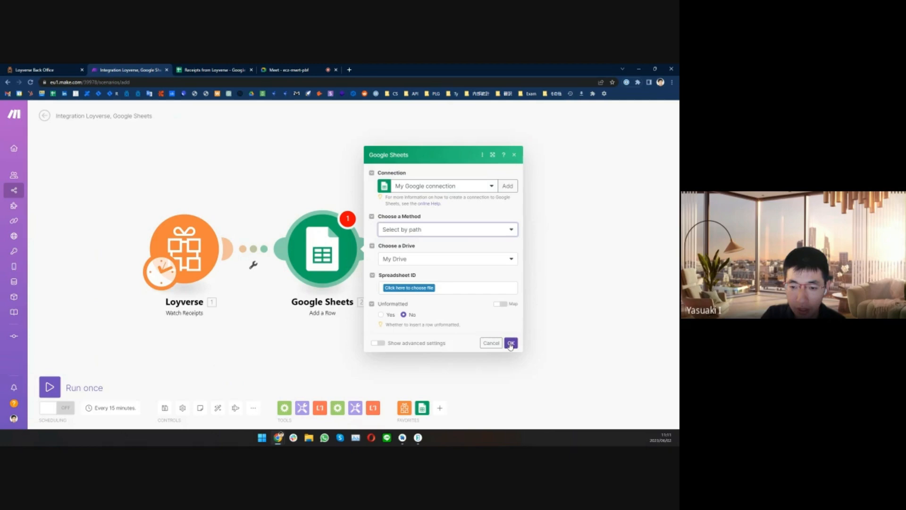
Target the Receipts from Loyverse spreadsheet, sheet シート1, and confirm the module settings
click(408, 288)
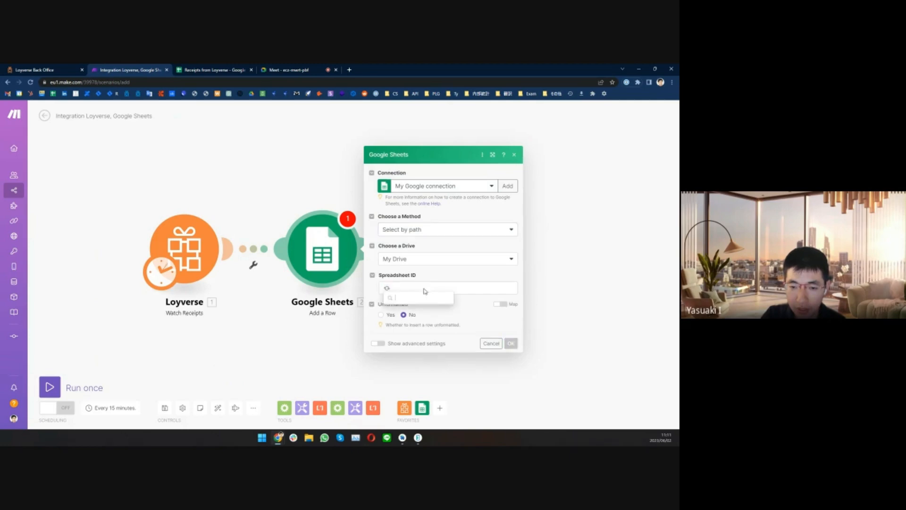
click(215, 69)
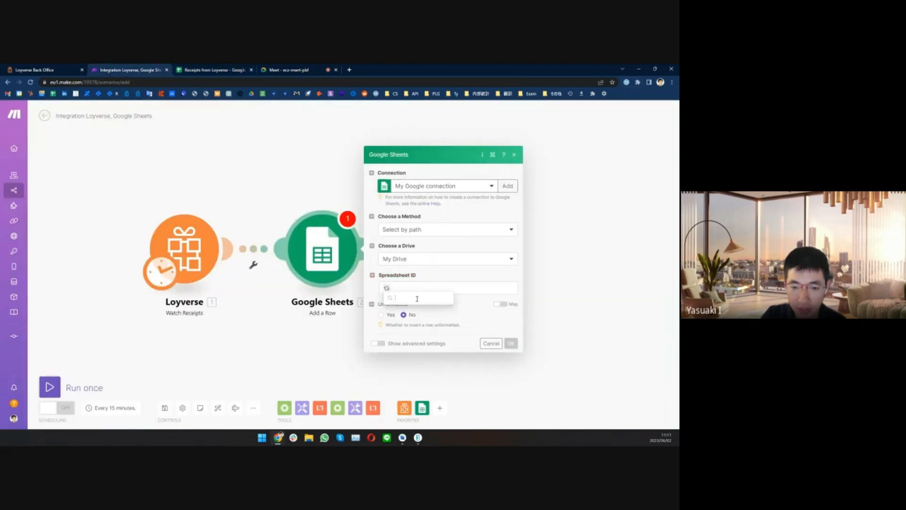
text(Receipts from Loyverse)
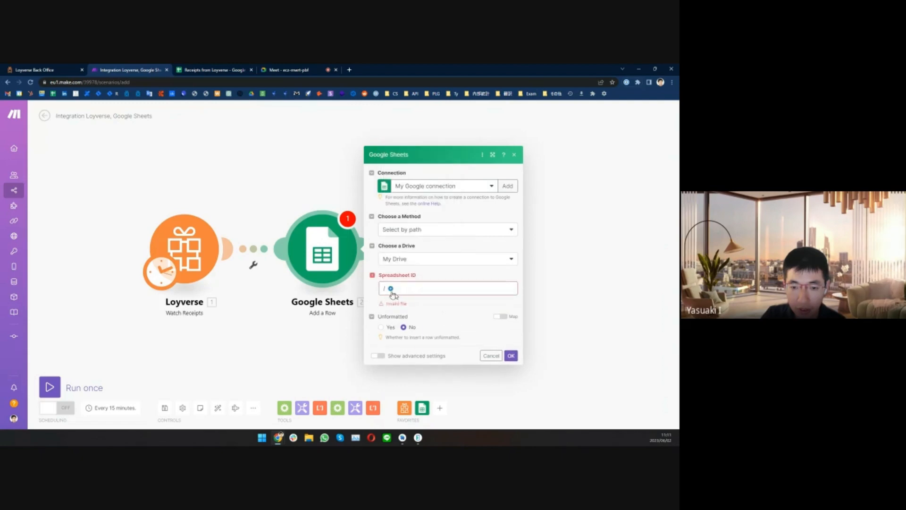
click(447, 288)
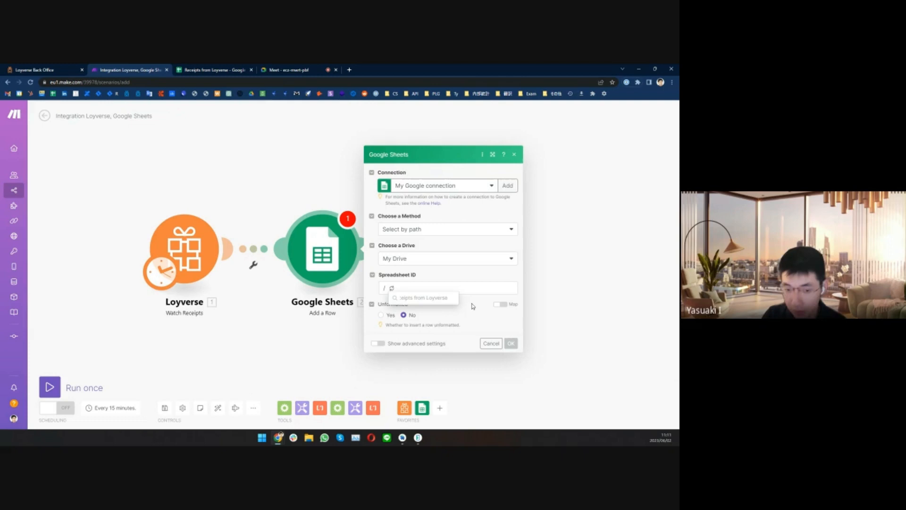
click(447, 287)
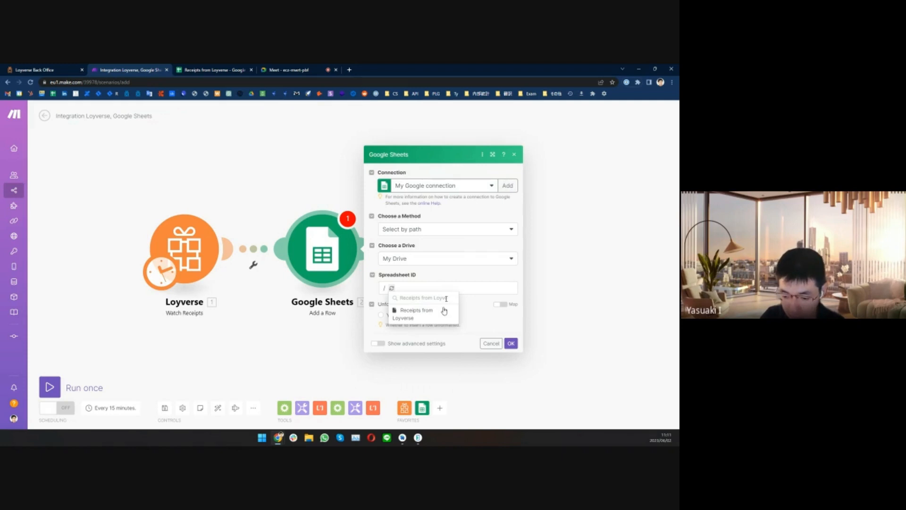
click(416, 310)
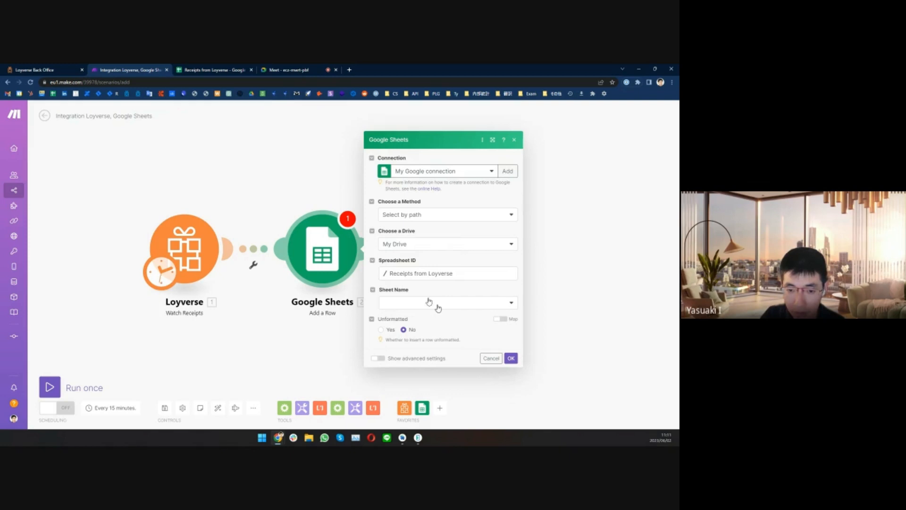
click(447, 302)
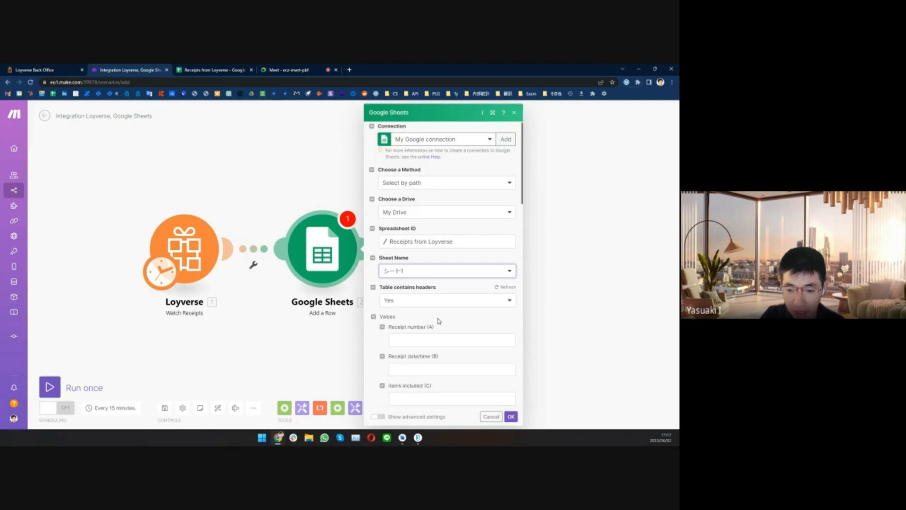
scroll(down, 3)
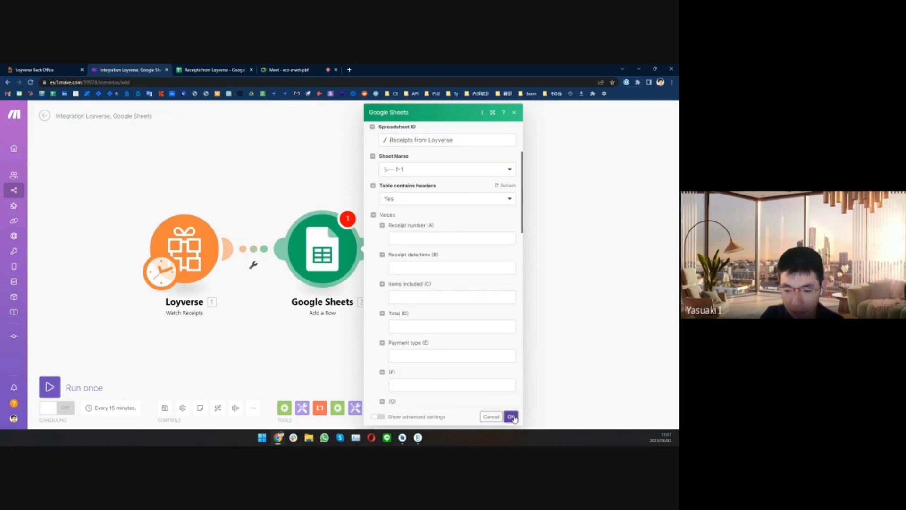
click(511, 416)
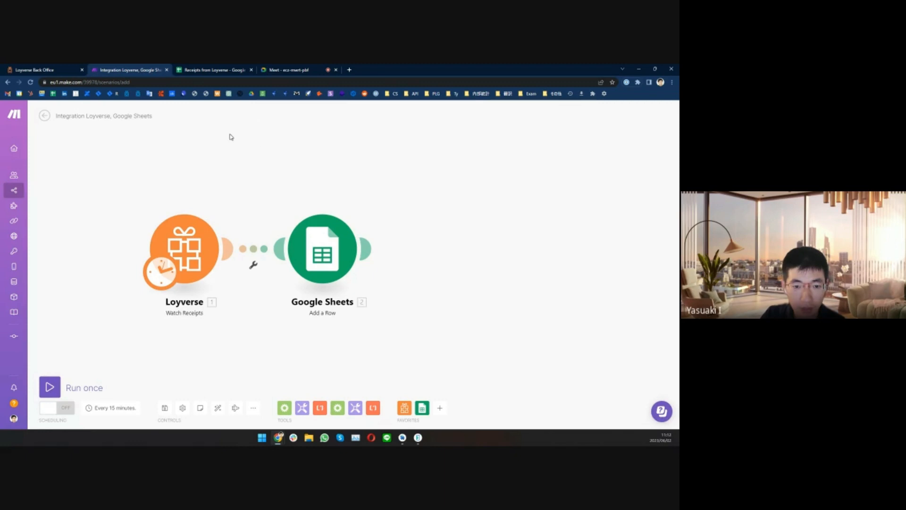
Review the headers Receipt number, date/time, Items included, Payment type in the sheet, then return to Make
click(214, 69)
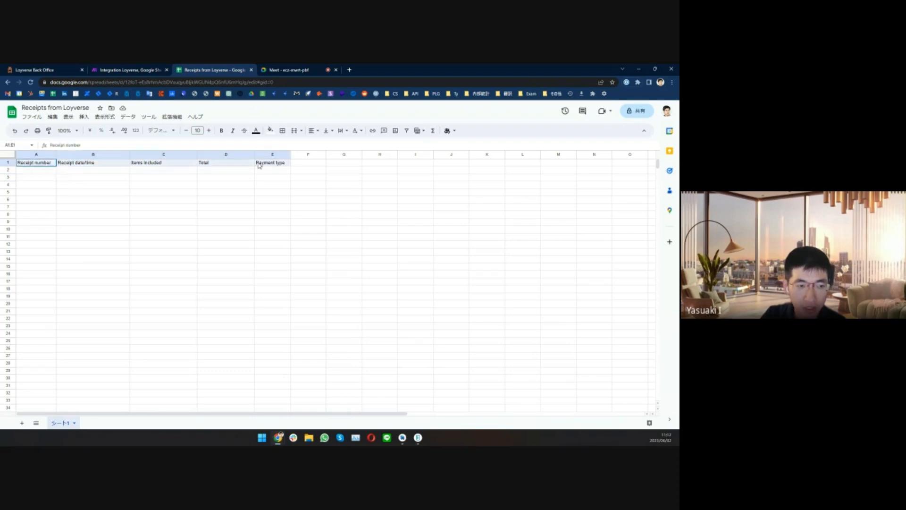
drag(36, 162, 272, 162)
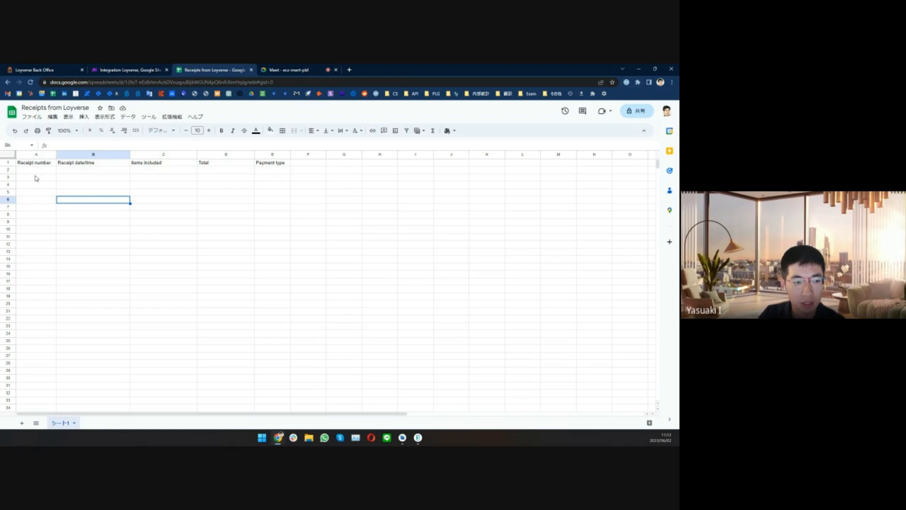
click(35, 163)
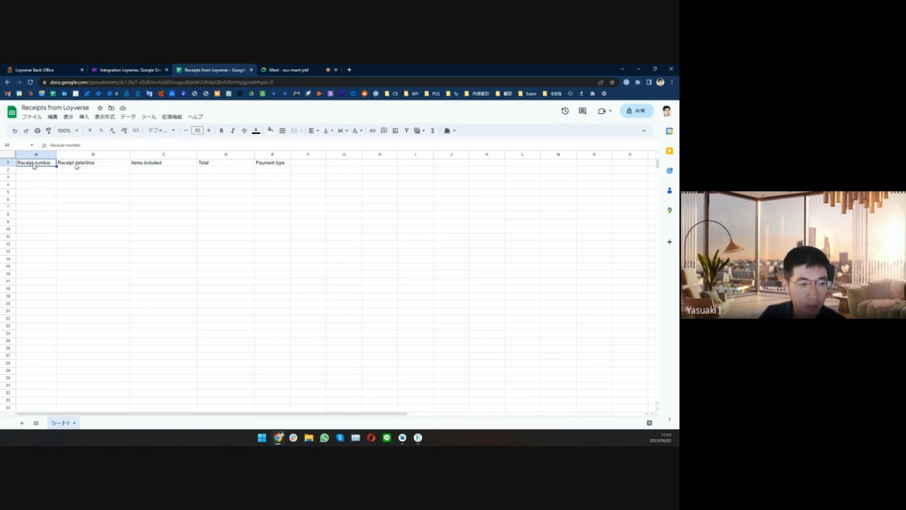
click(92, 162)
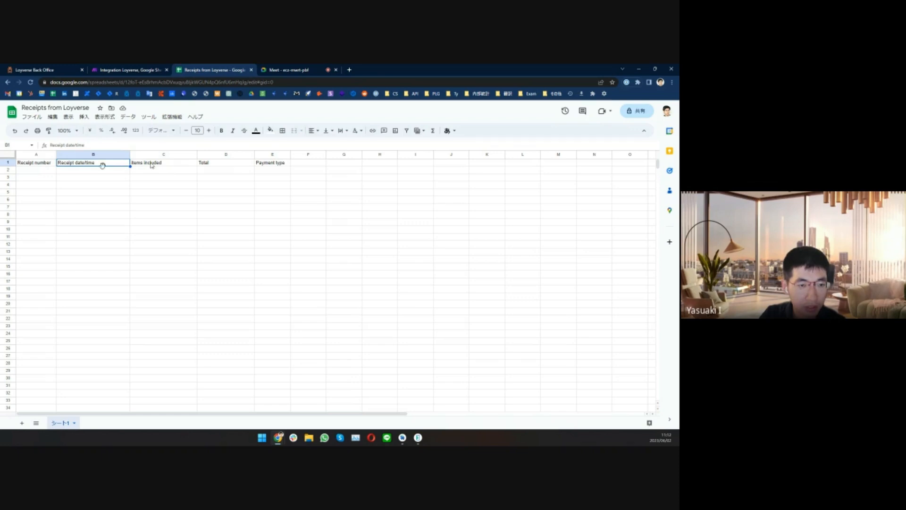
click(164, 162)
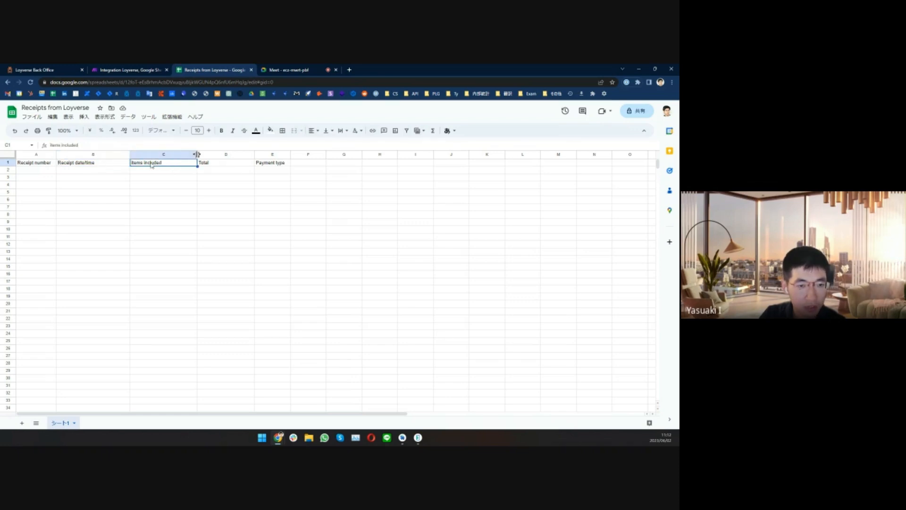
click(241, 163)
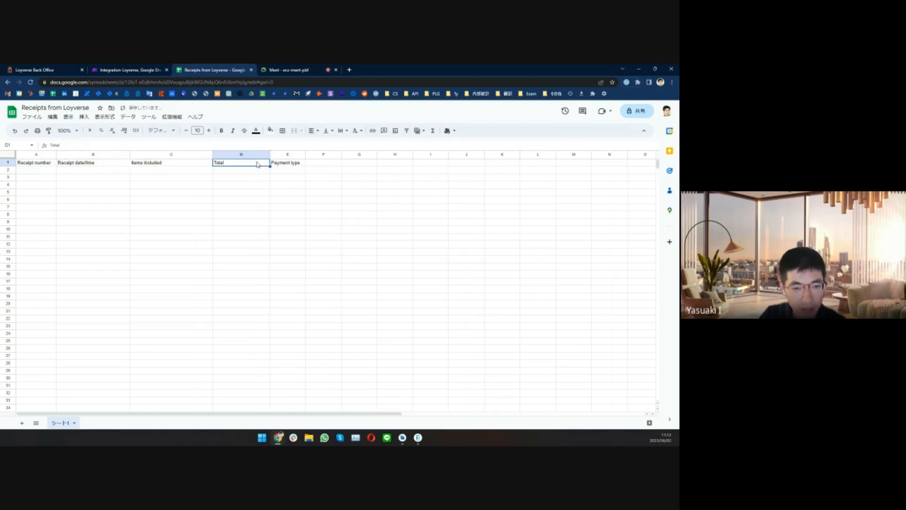
click(287, 162)
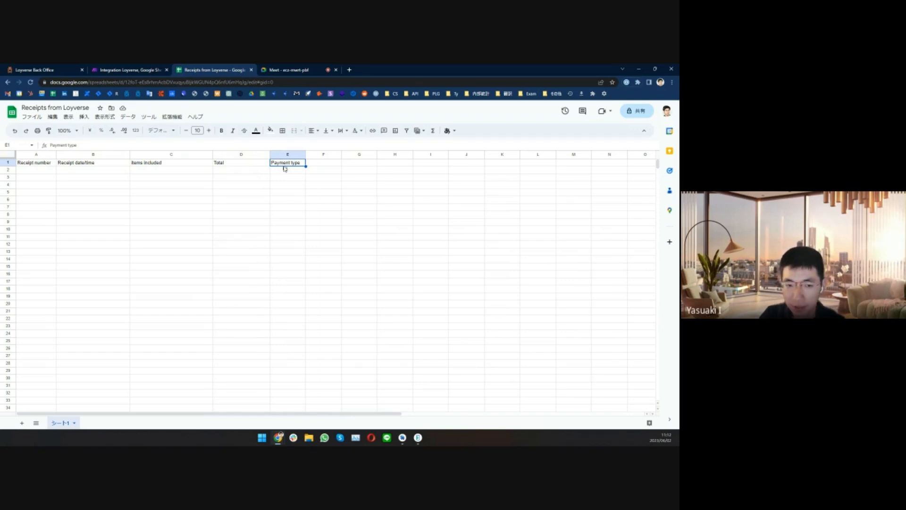
click(359, 163)
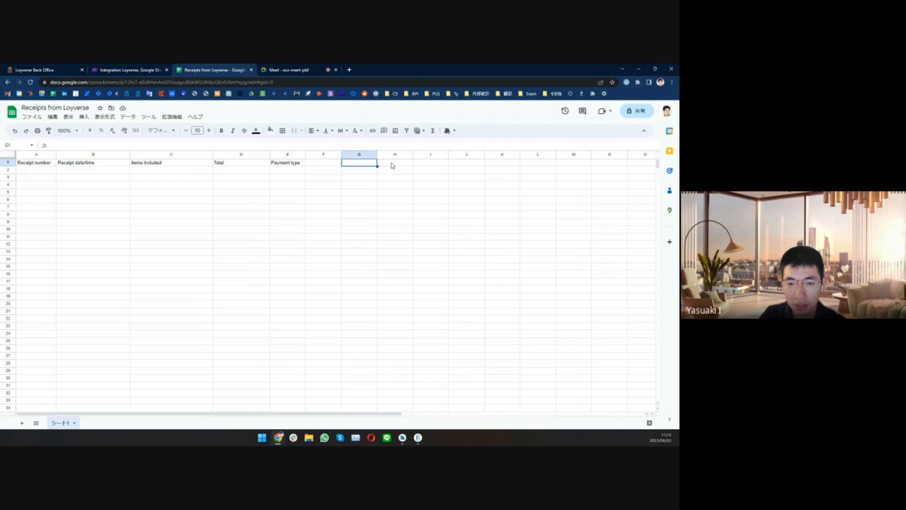
click(502, 162)
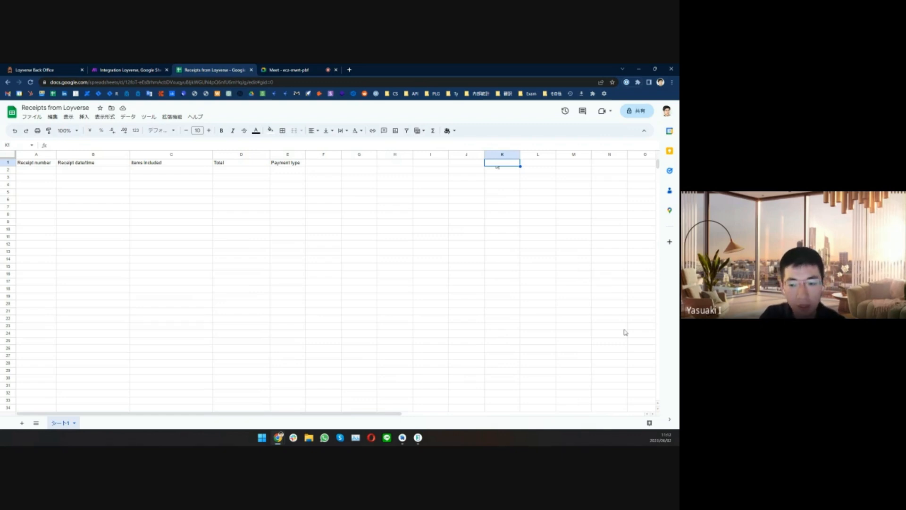
mouse_move(395, 310)
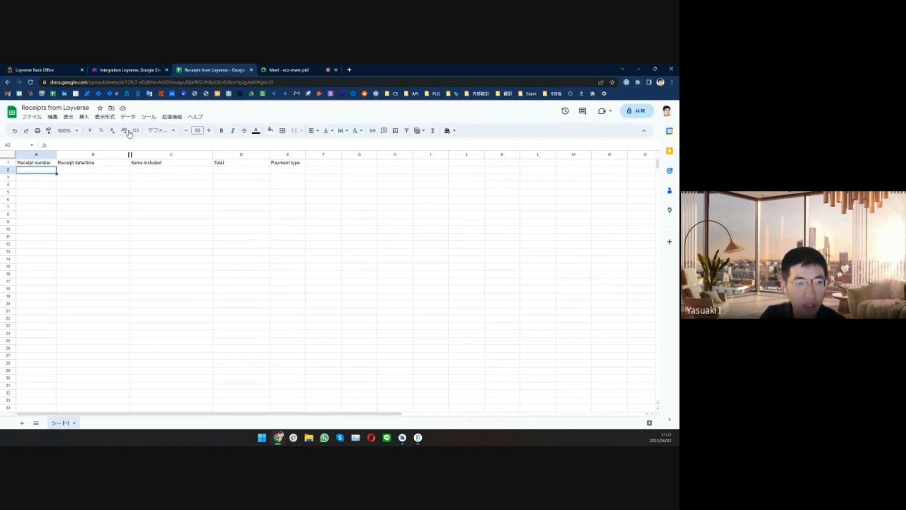
click(129, 69)
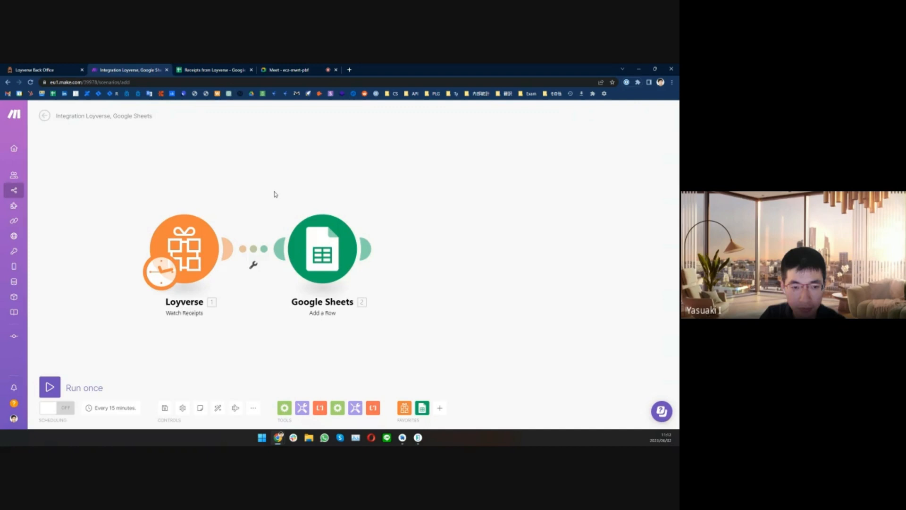
In the Add a Row settings, map the Loyverse receipt number into column A
click(322, 248)
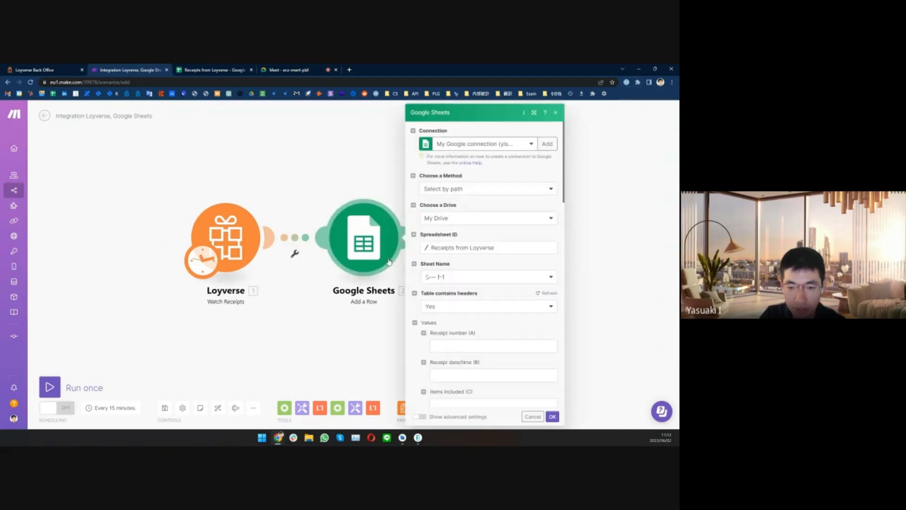
scroll(down, 3)
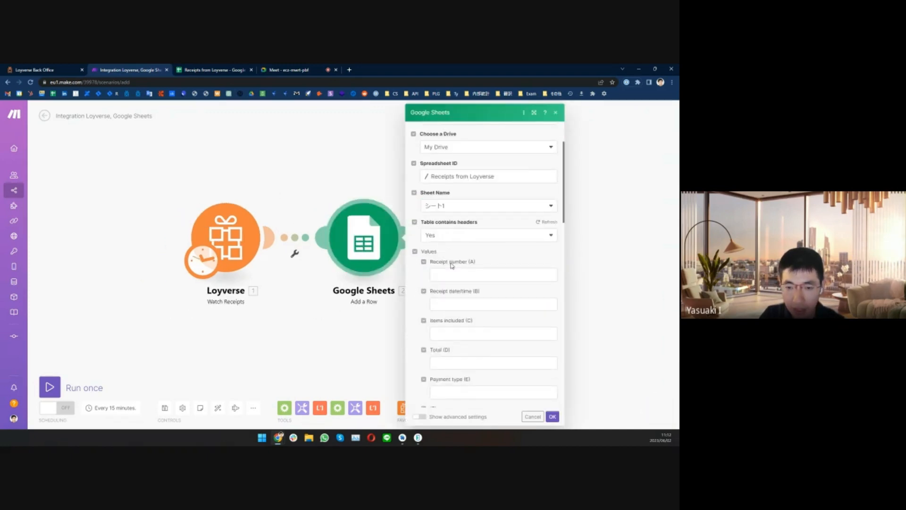
scroll(down, 3)
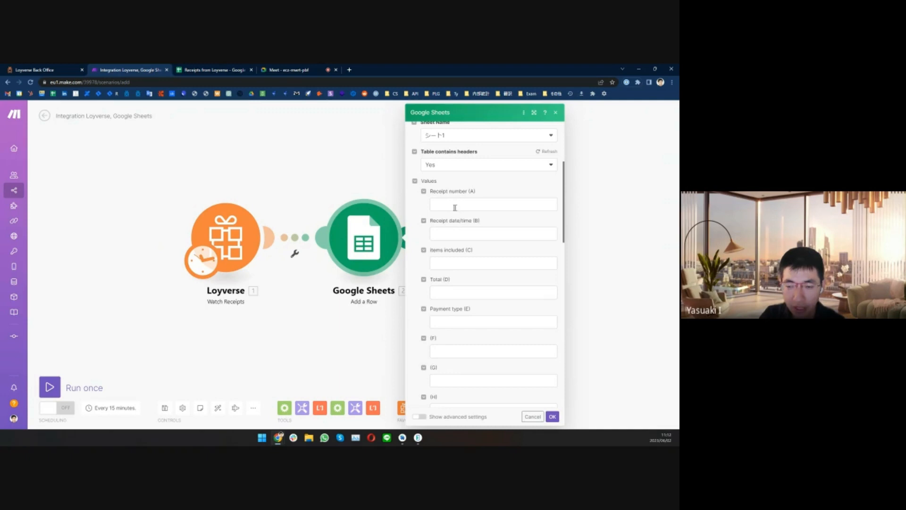
mouse_move(463, 211)
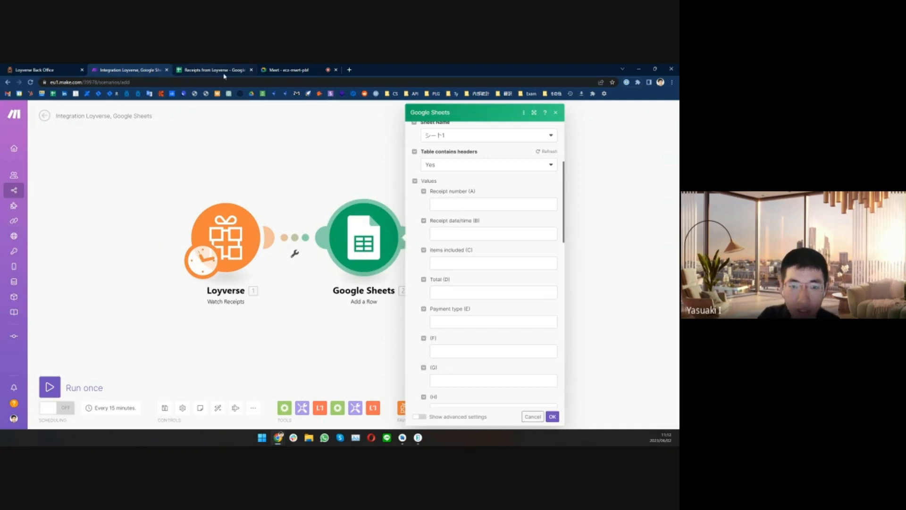
double_click(452, 192)
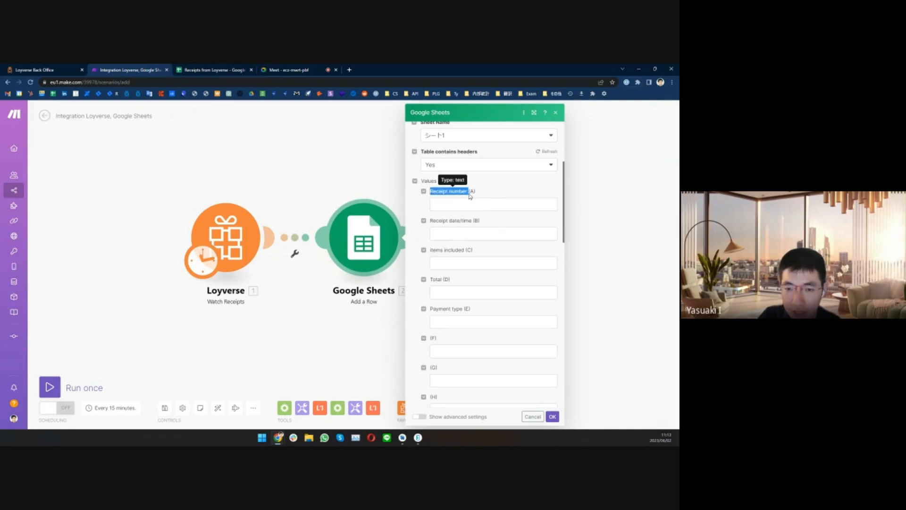
click(493, 203)
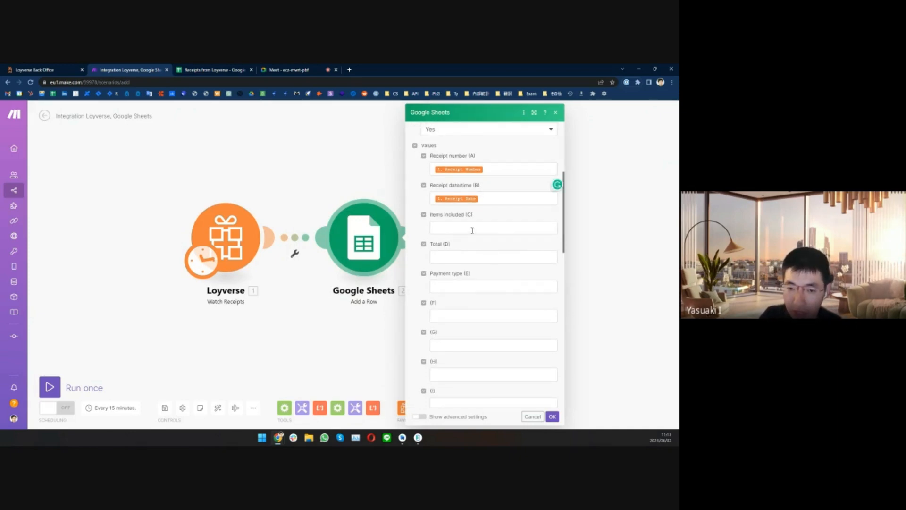
Map receipt date, item names, total money and payment name into columns B–E and confirm
click(492, 227)
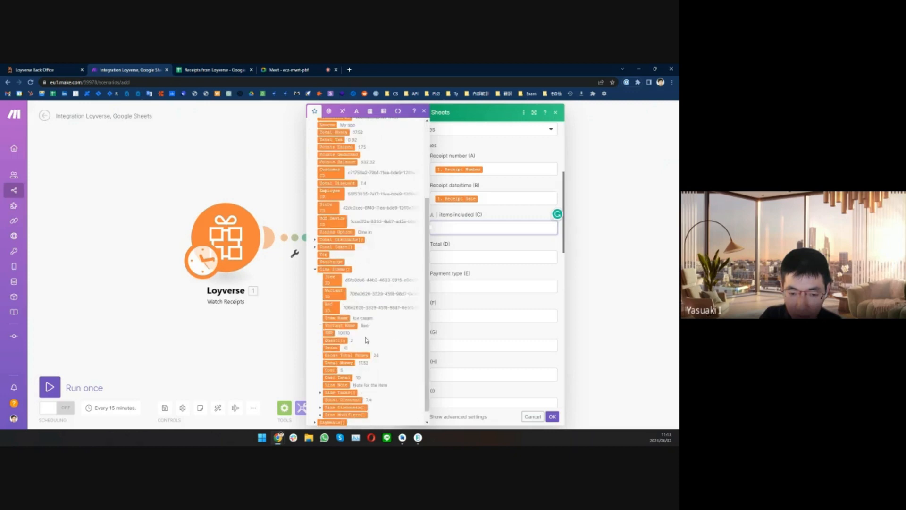
scroll(down, 3)
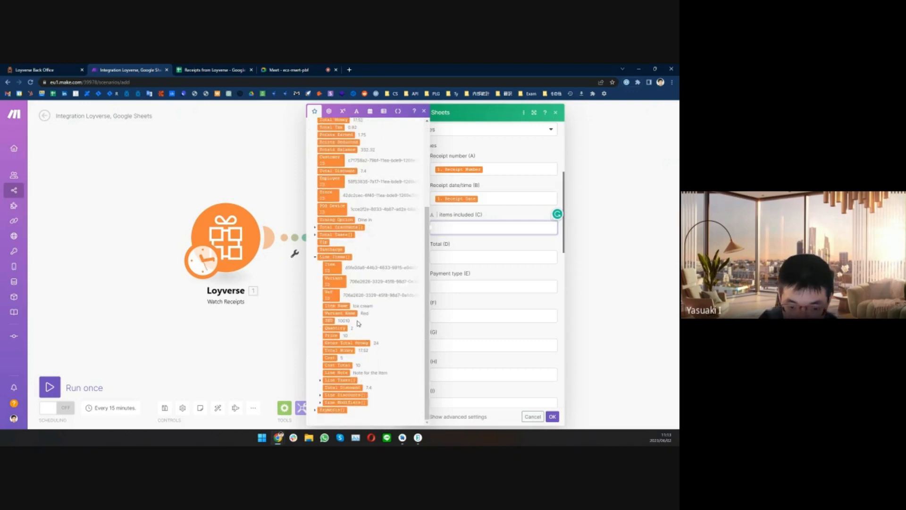
mouse_move(330, 305)
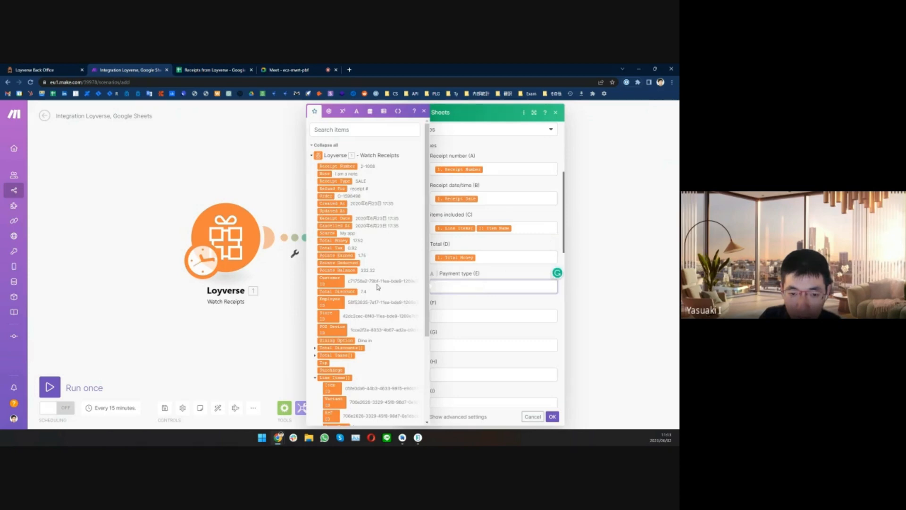
scroll(down, 3)
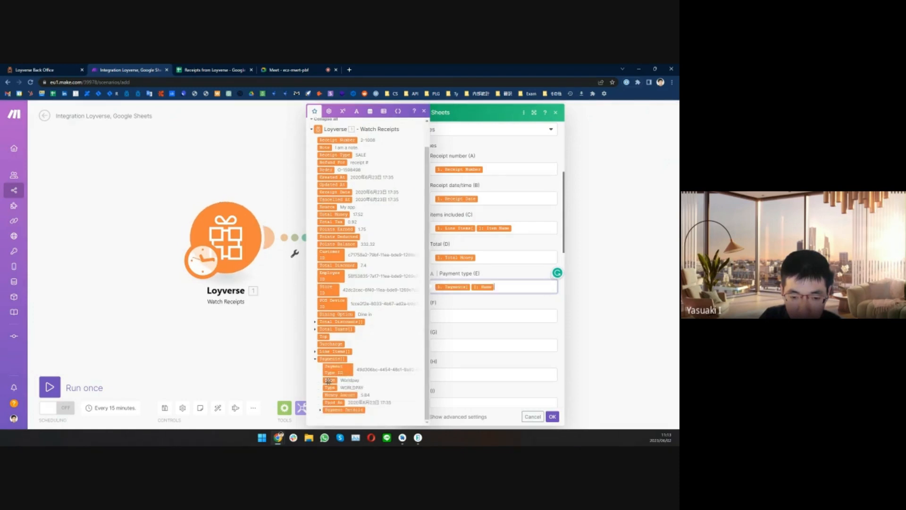
click(552, 416)
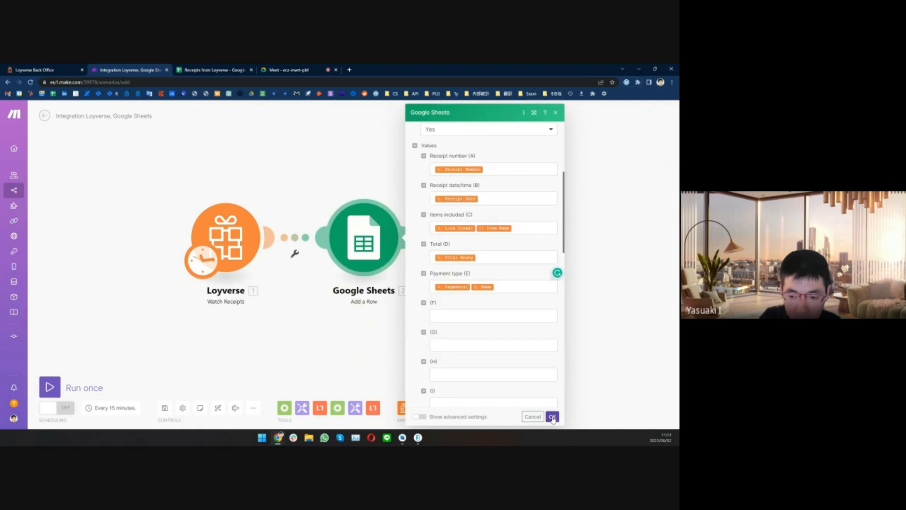
click(552, 416)
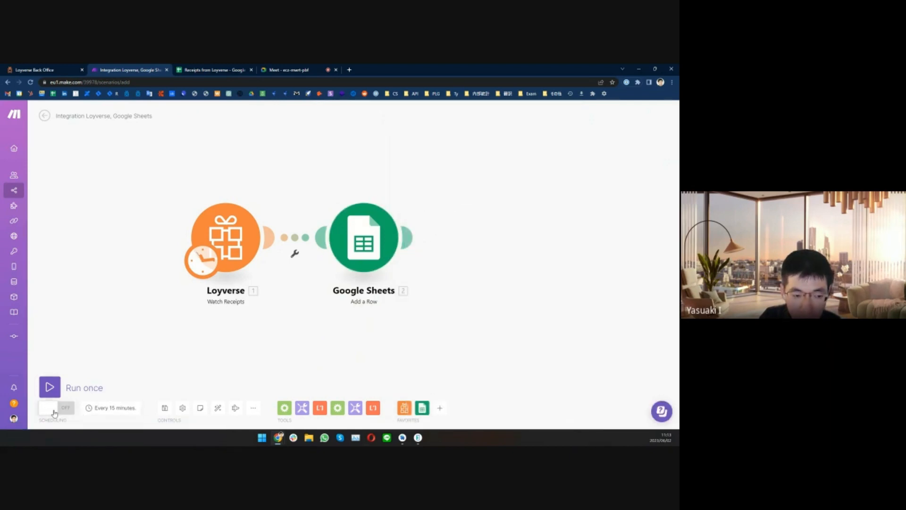
Save the scenario and switch its Scheduling toggle ON to run every 15 minutes
click(48, 408)
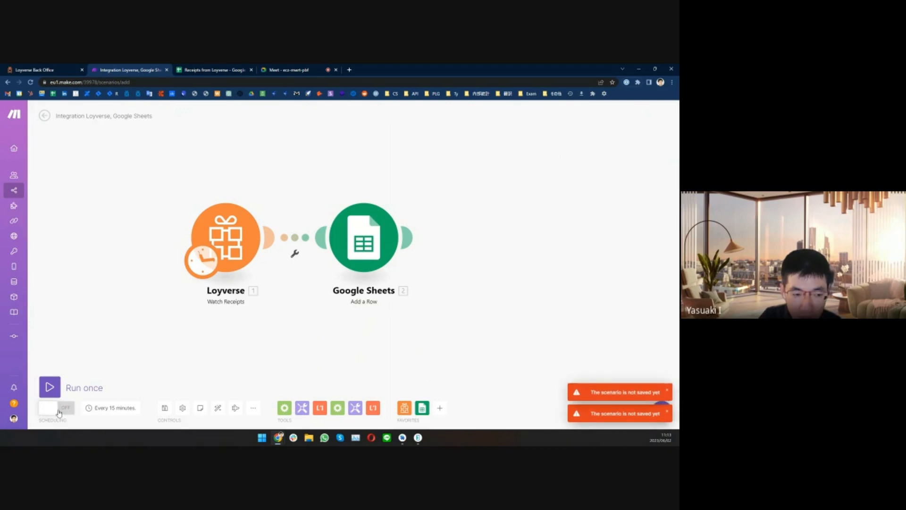
mouse_move(182, 407)
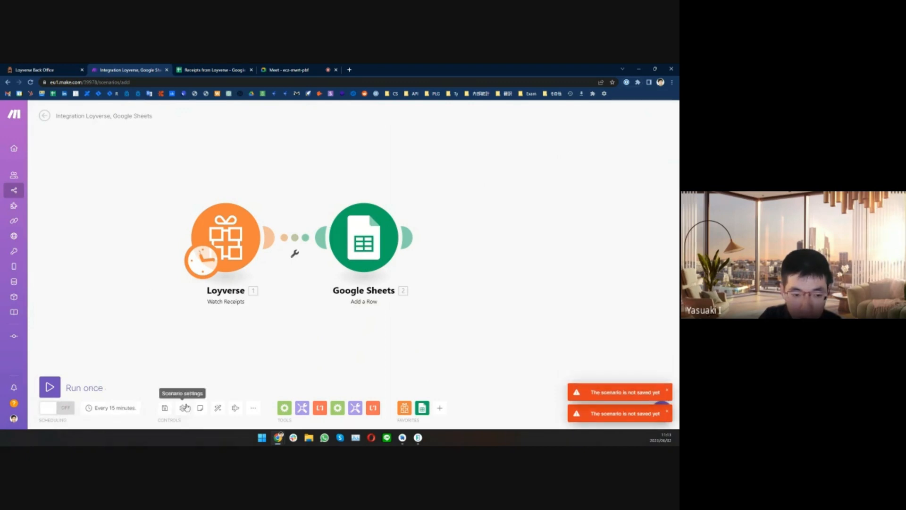
click(164, 408)
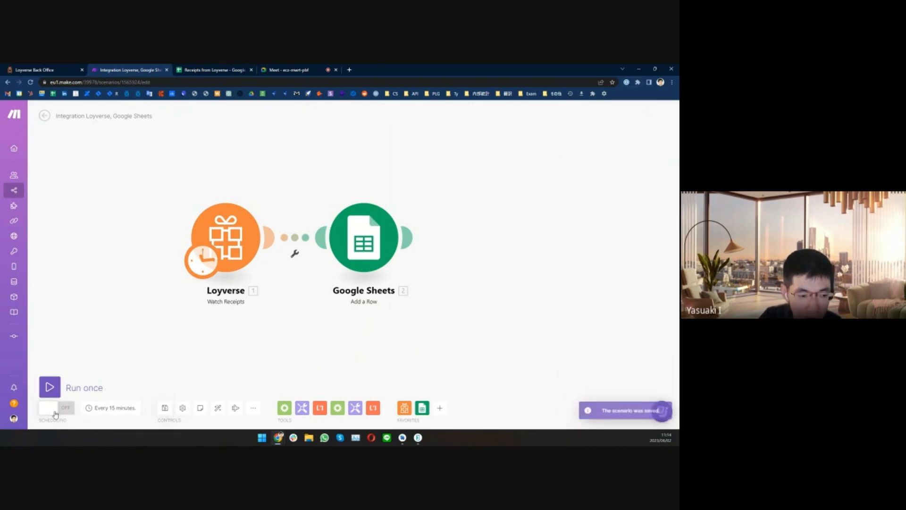
click(56, 408)
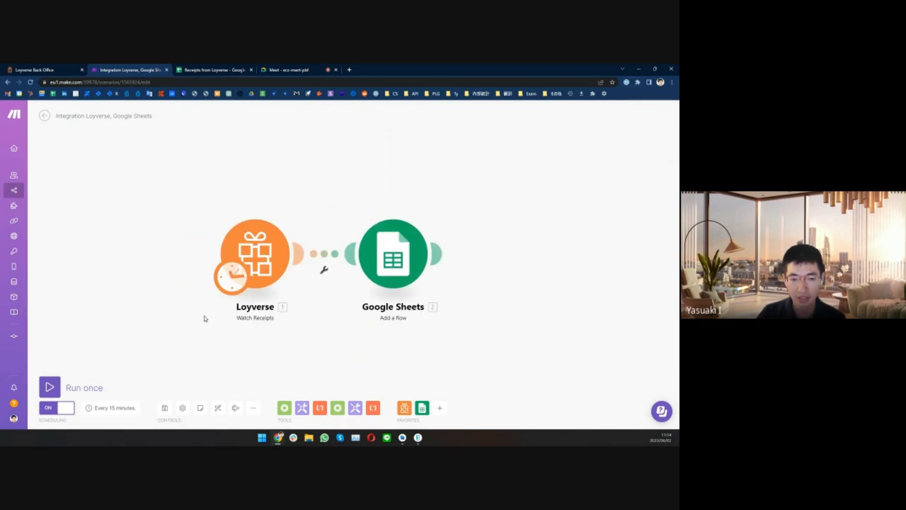
mouse_move(262, 360)
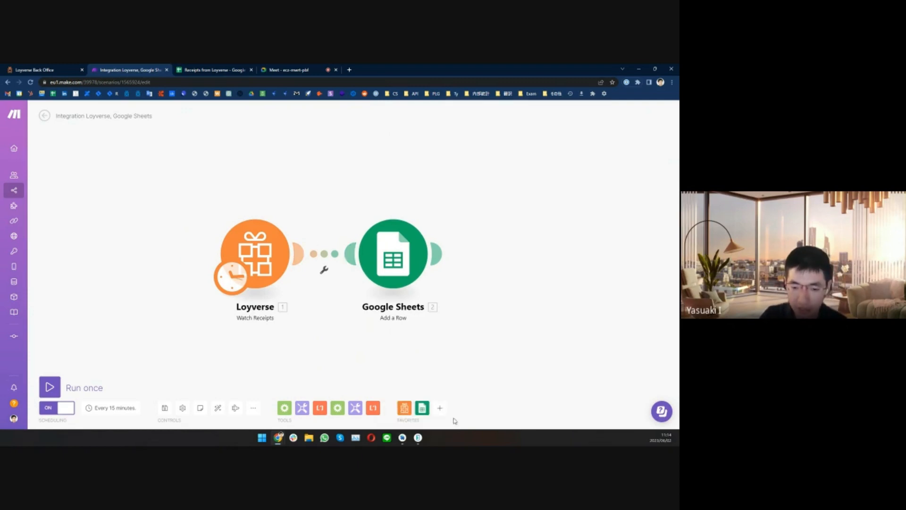
mouse_move(430, 442)
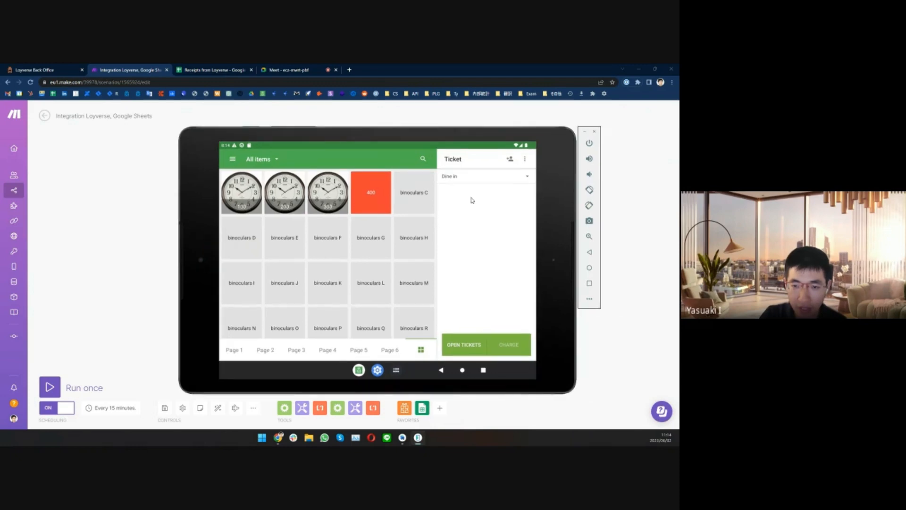
Ring up binoculars C and take payment for the 11,880.00 total in the POS
click(413, 192)
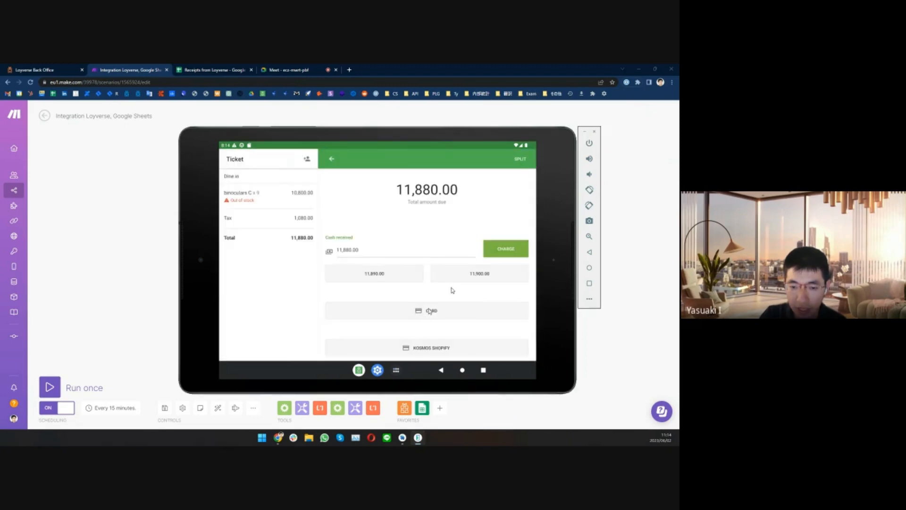
click(504, 249)
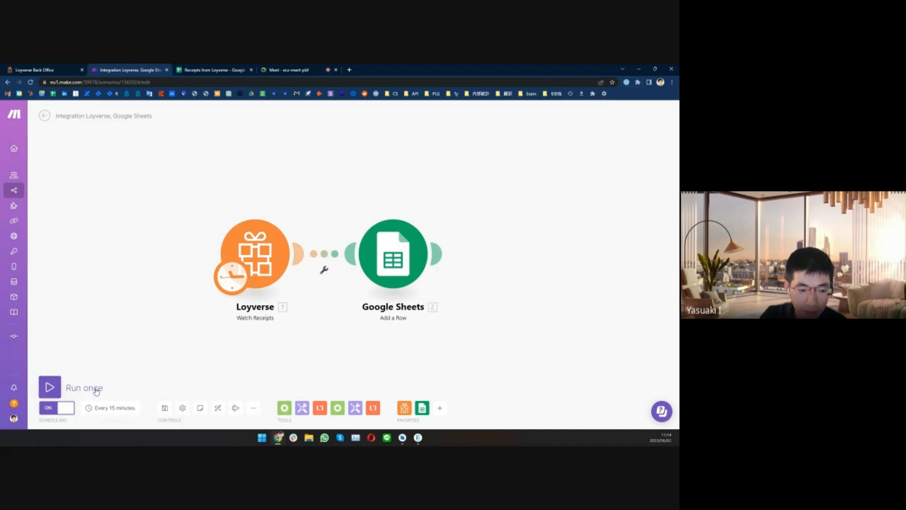
Run the scenario once and switch to the Receipts from Loyverse spreadsheet to see the new row
click(49, 387)
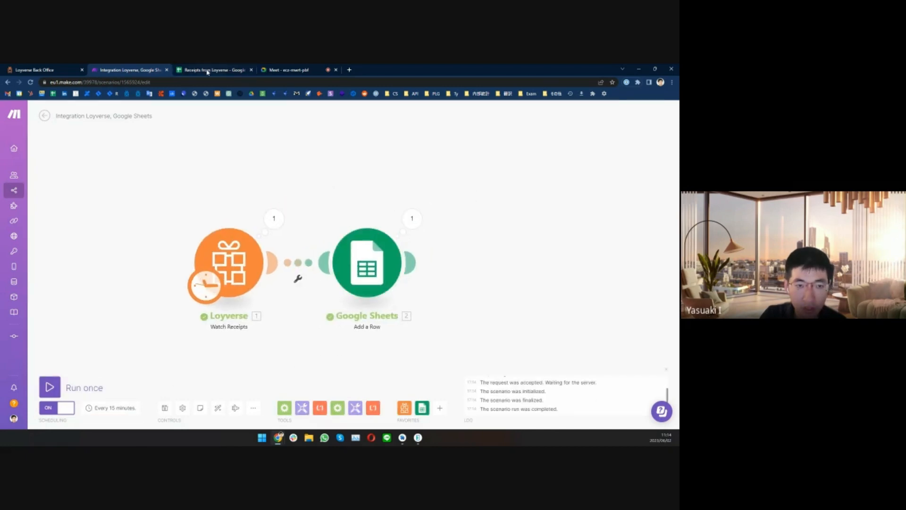
click(214, 69)
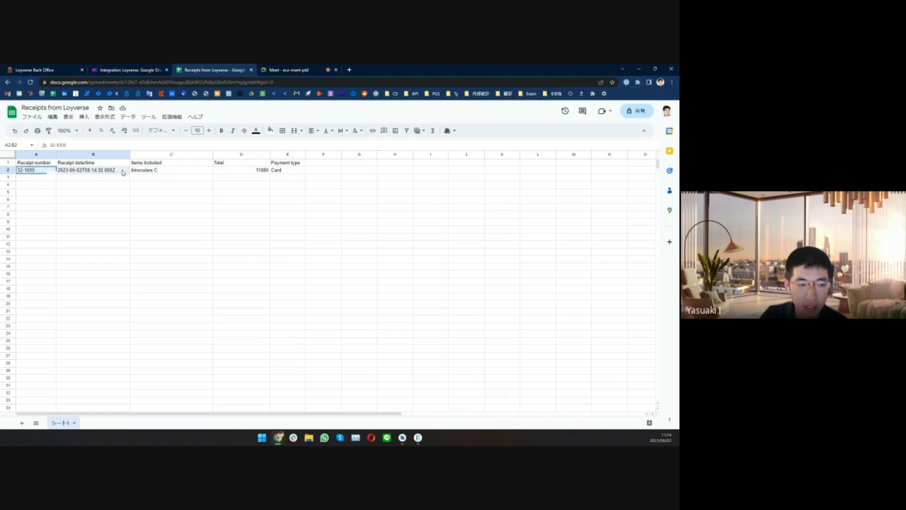
Inspect the new receipt row's values in the sheet and return to the Make scenario
click(287, 169)
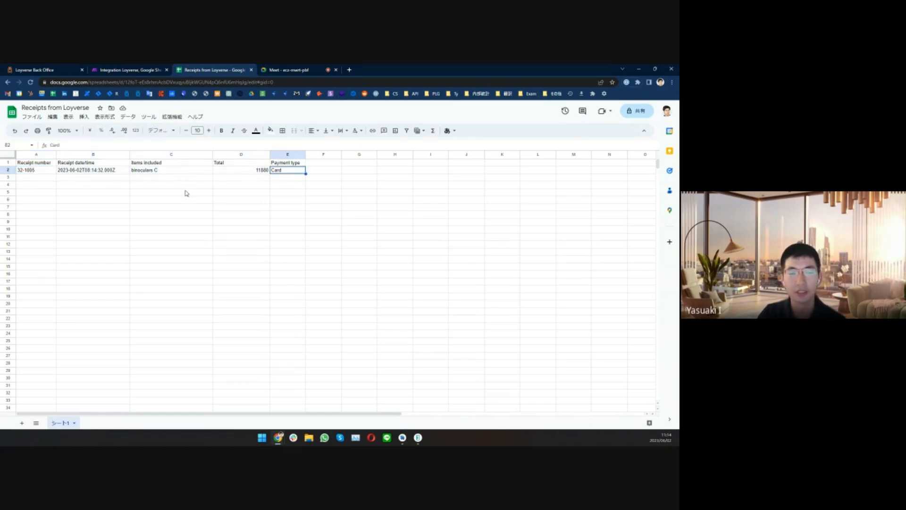
click(128, 69)
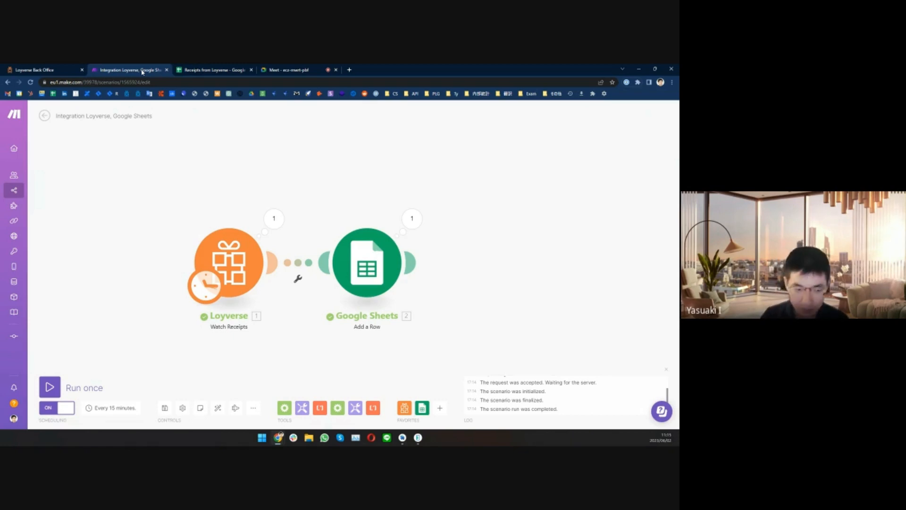
mouse_move(272, 361)
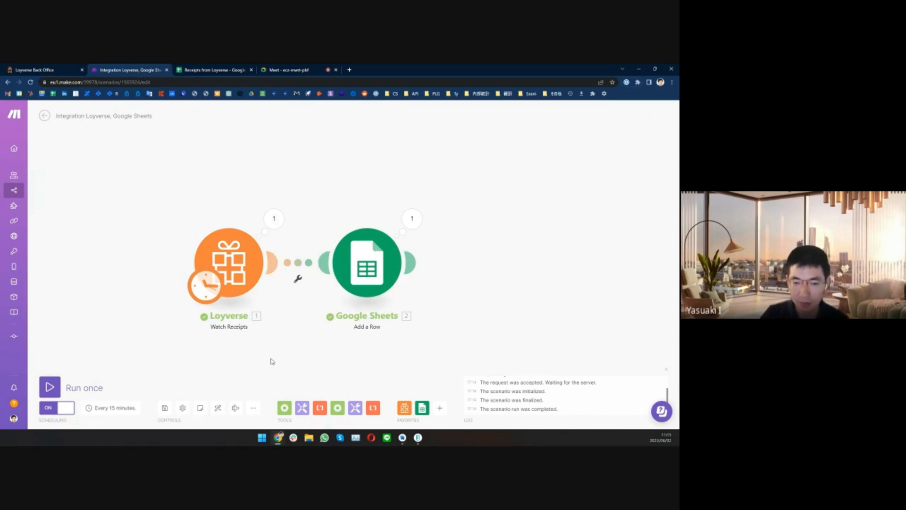